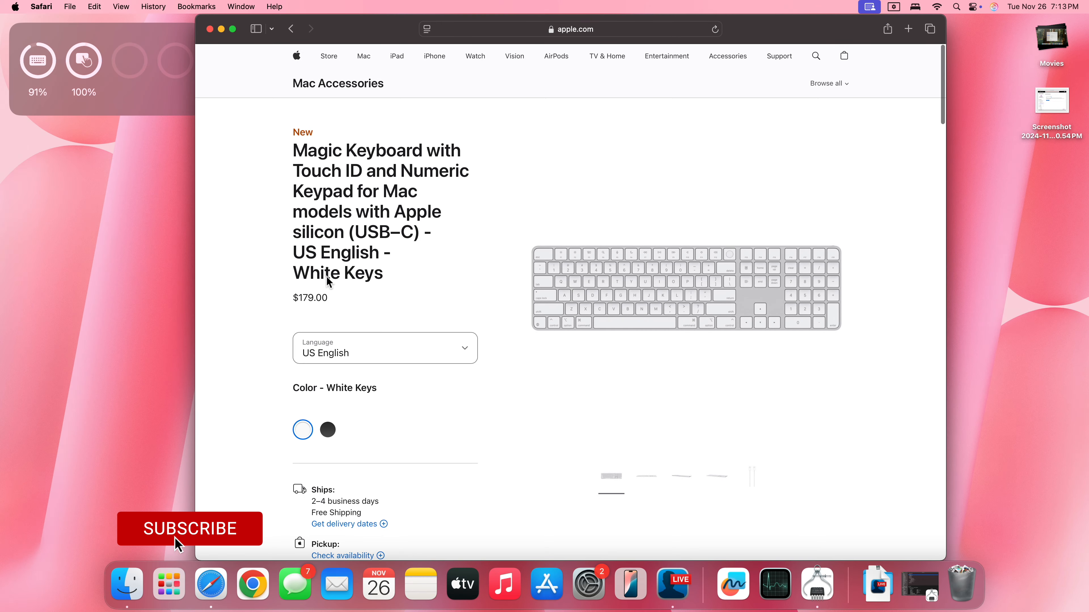
# Switch the Magic Keyboard colour between Black Keys and White Keys on the apple.com product page.
pyautogui.click(189, 529)
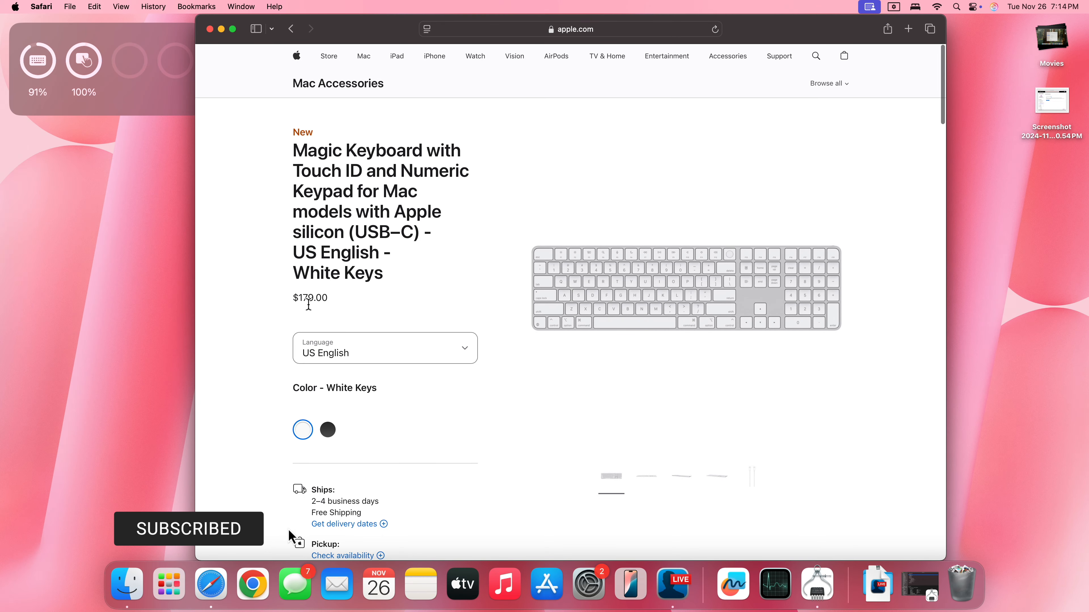
pyautogui.click(327, 429)
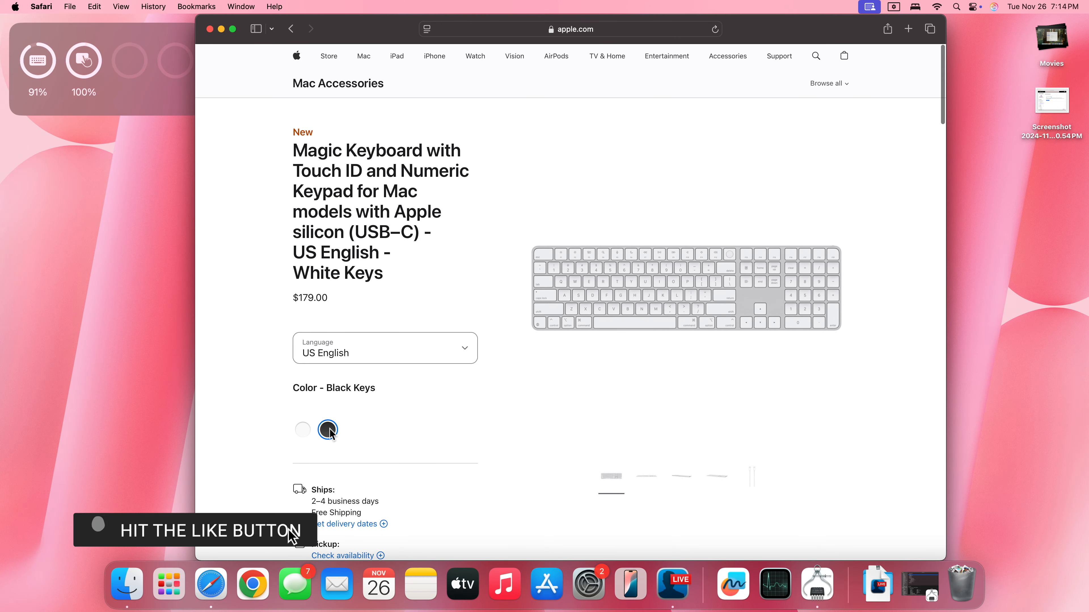
pyautogui.click(328, 429)
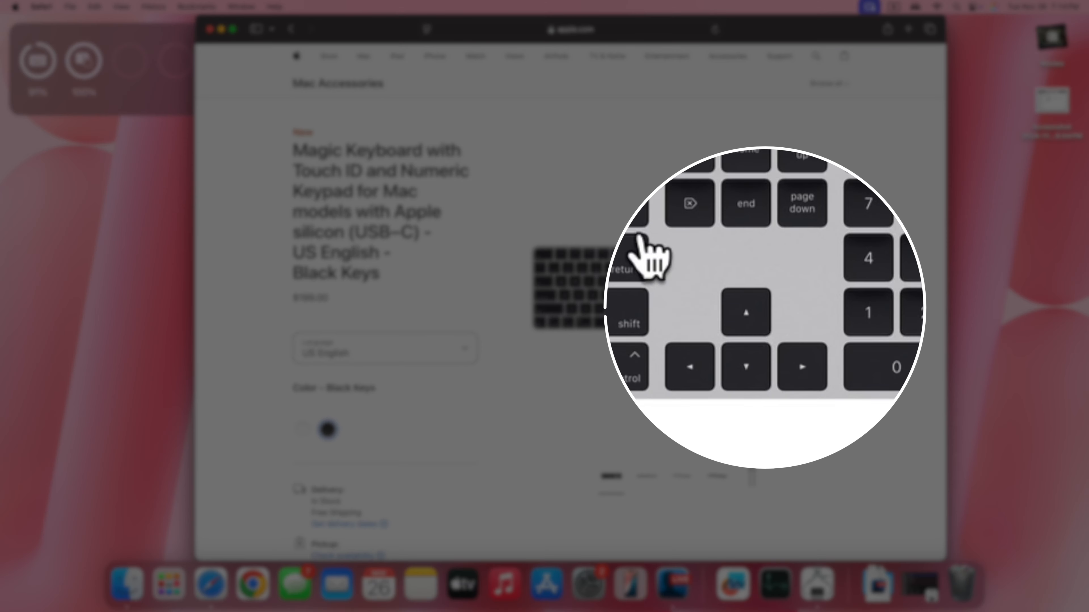
pyautogui.moveTo(727, 340)
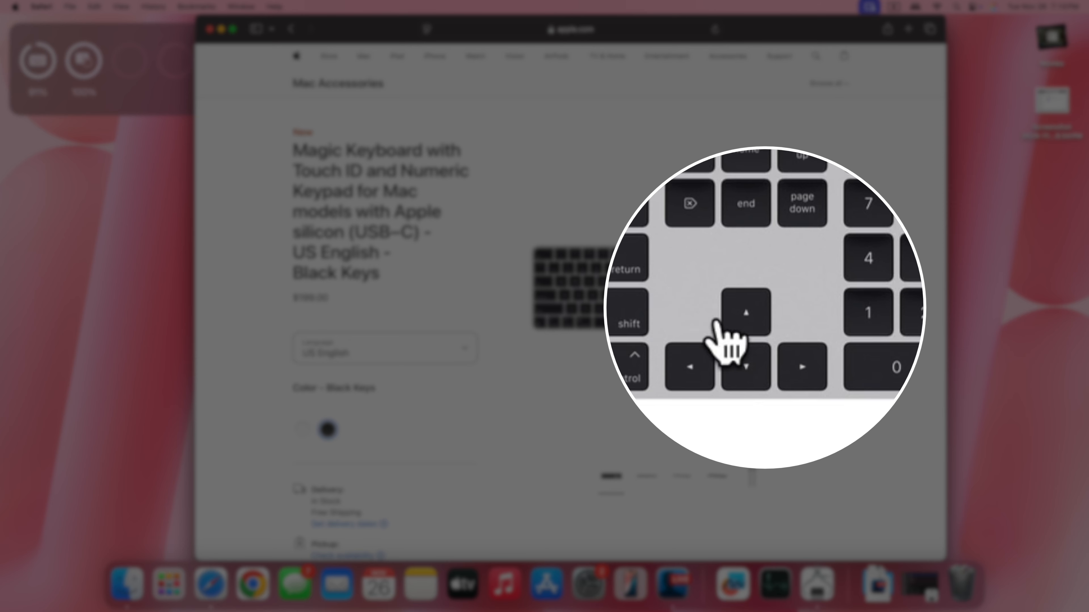
pyautogui.click(302, 430)
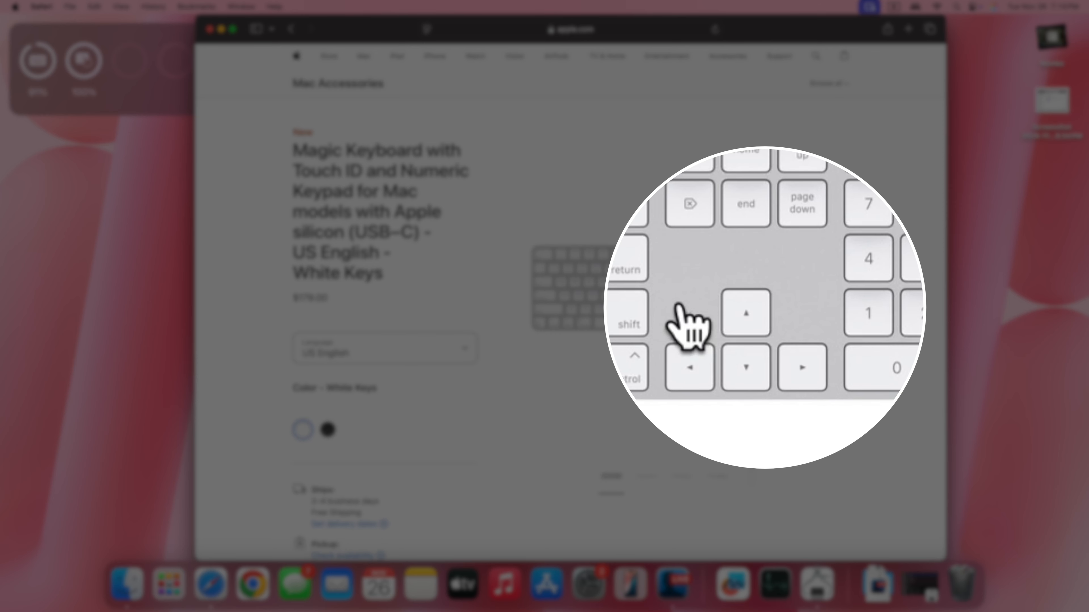
pyautogui.click(327, 430)
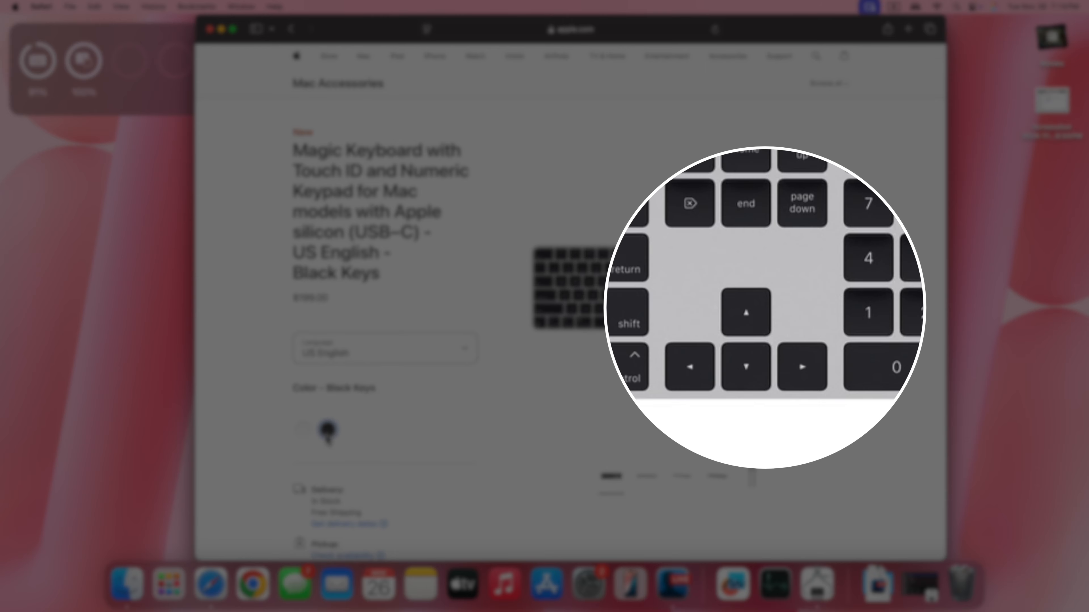
pyautogui.click(302, 431)
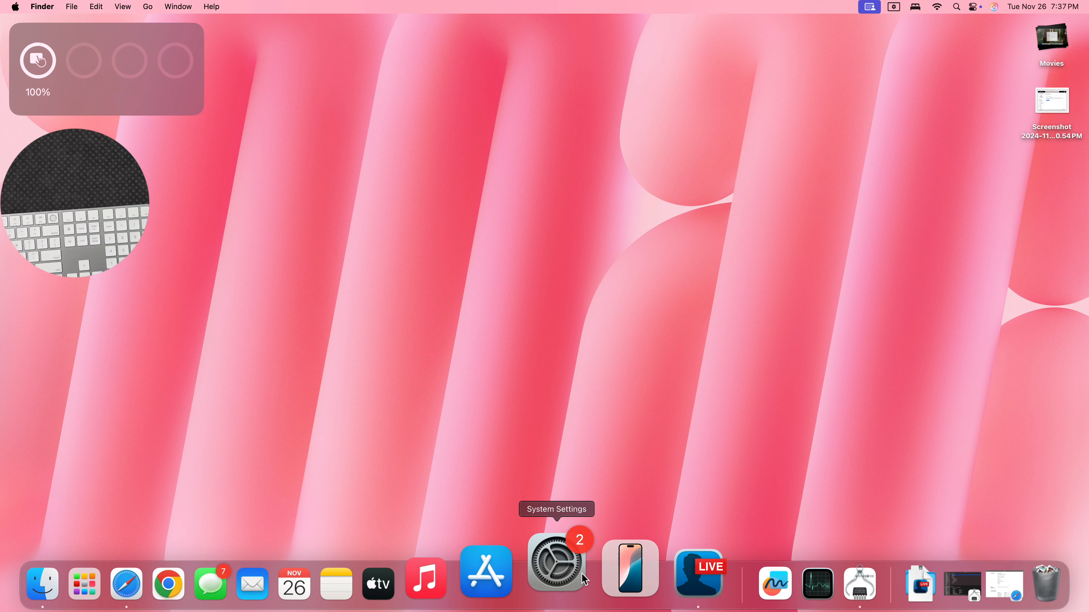
# View the paired Magic Keyboard's details from the Bluetooth devices list, then return to the list.
pyautogui.click(555, 568)
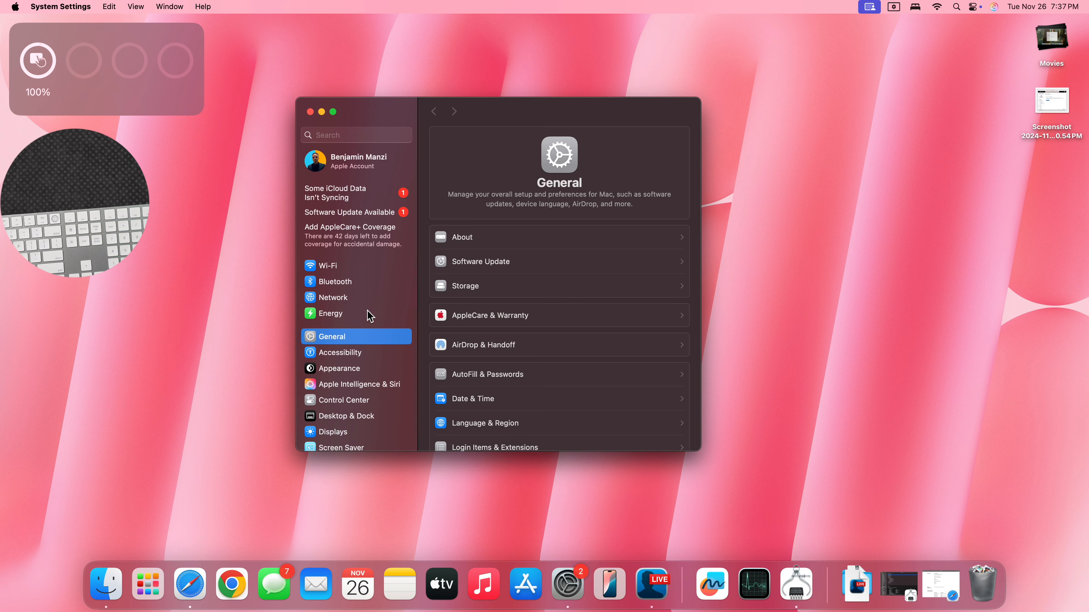
pyautogui.click(334, 282)
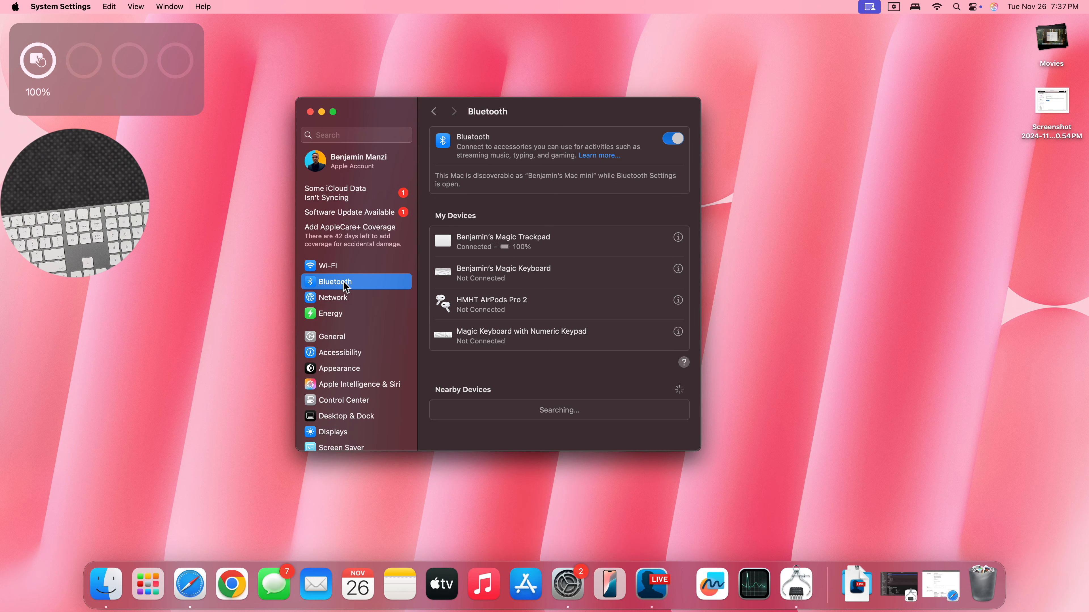
pyautogui.moveTo(480, 283)
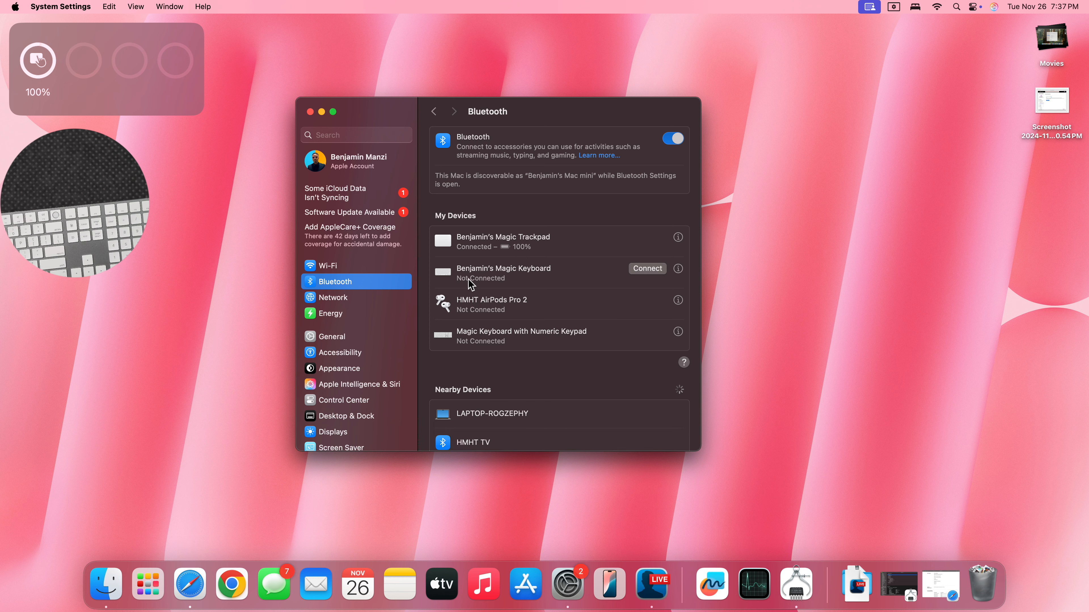
pyautogui.moveTo(483, 288)
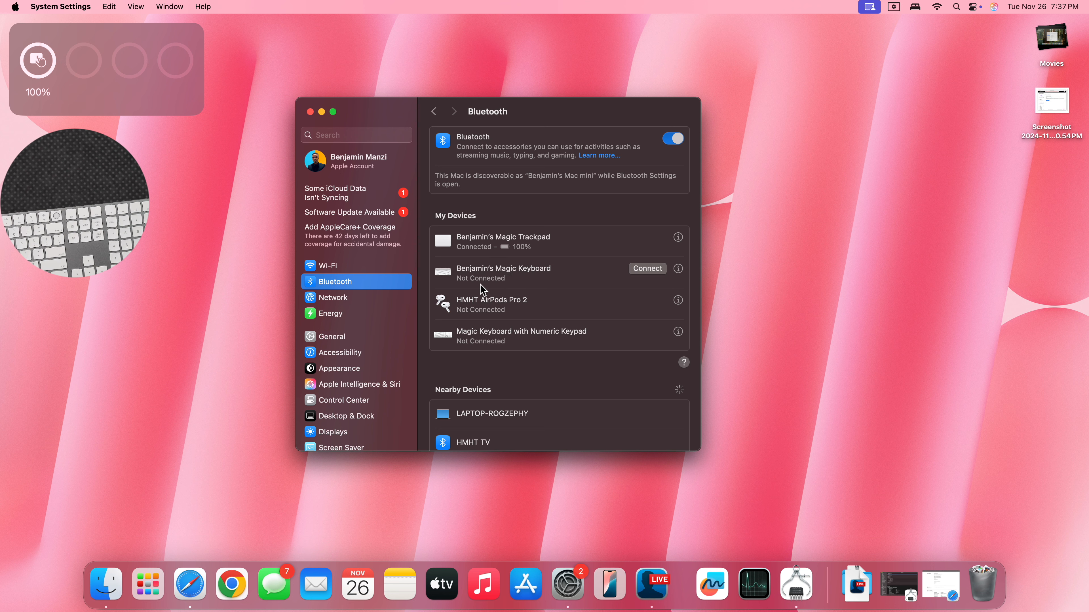
pyautogui.click(677, 269)
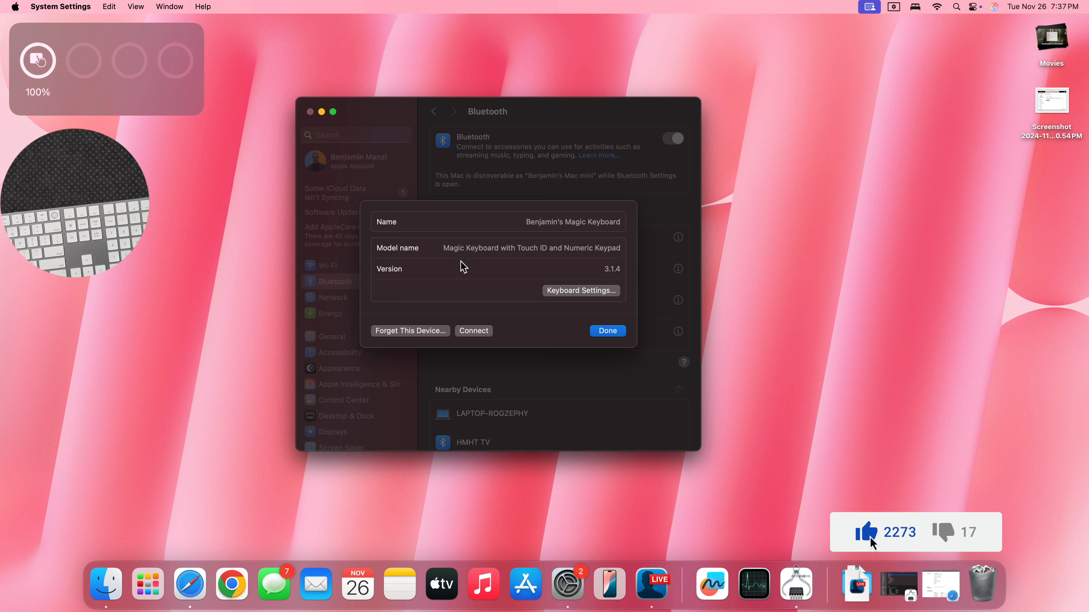
pyautogui.moveTo(569, 251)
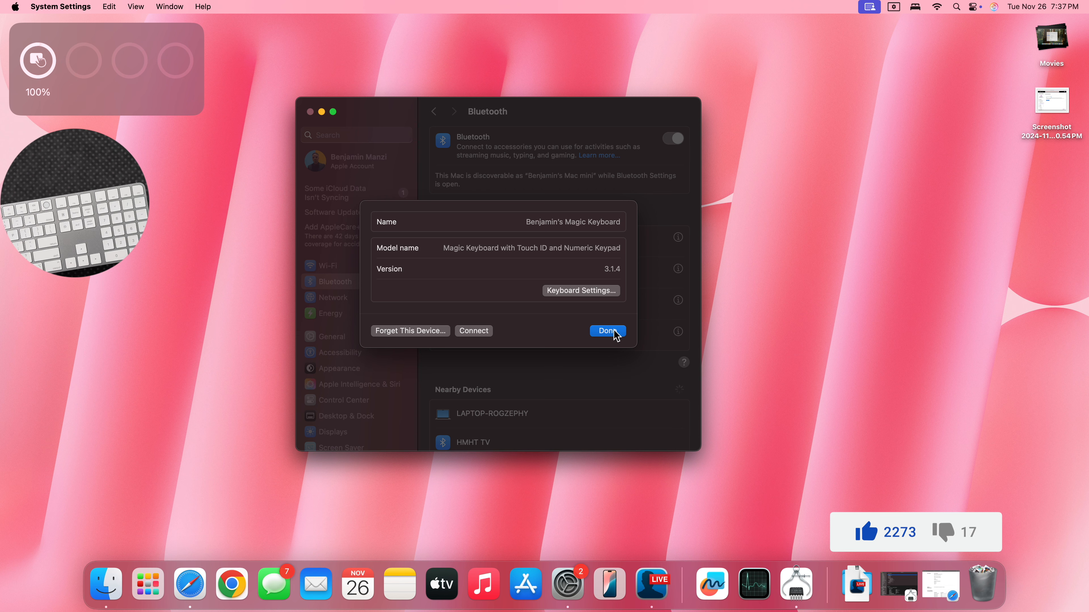
pyautogui.click(607, 331)
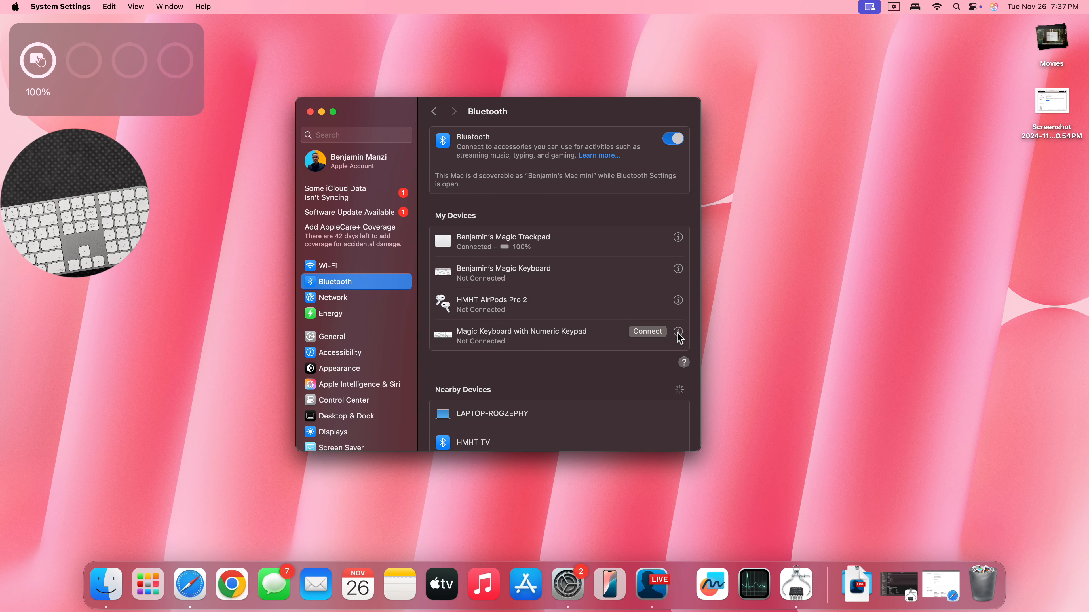
pyautogui.moveTo(524, 341)
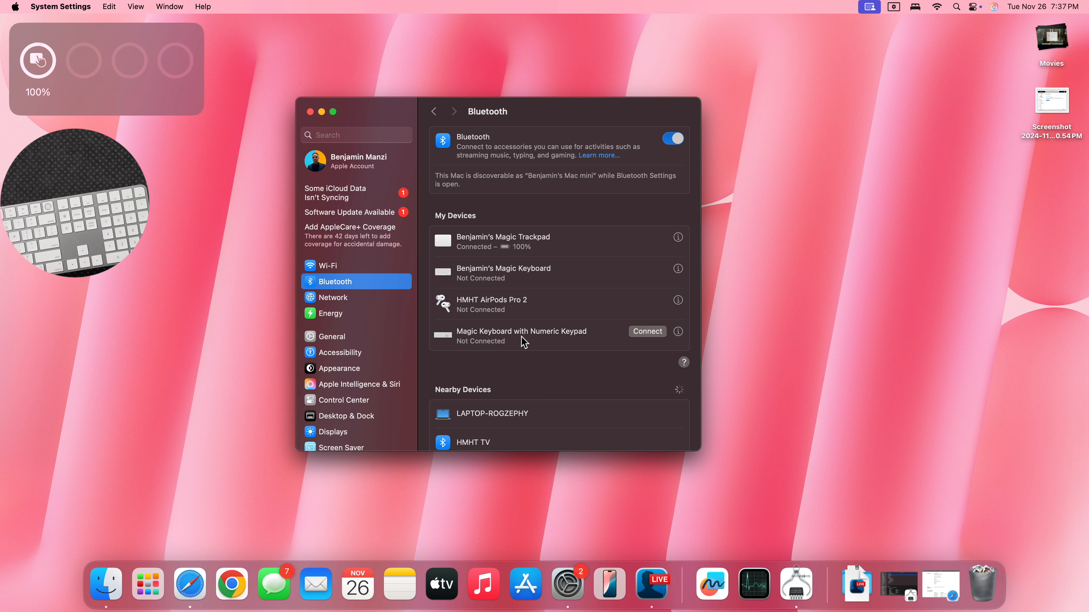
pyautogui.moveTo(484, 284)
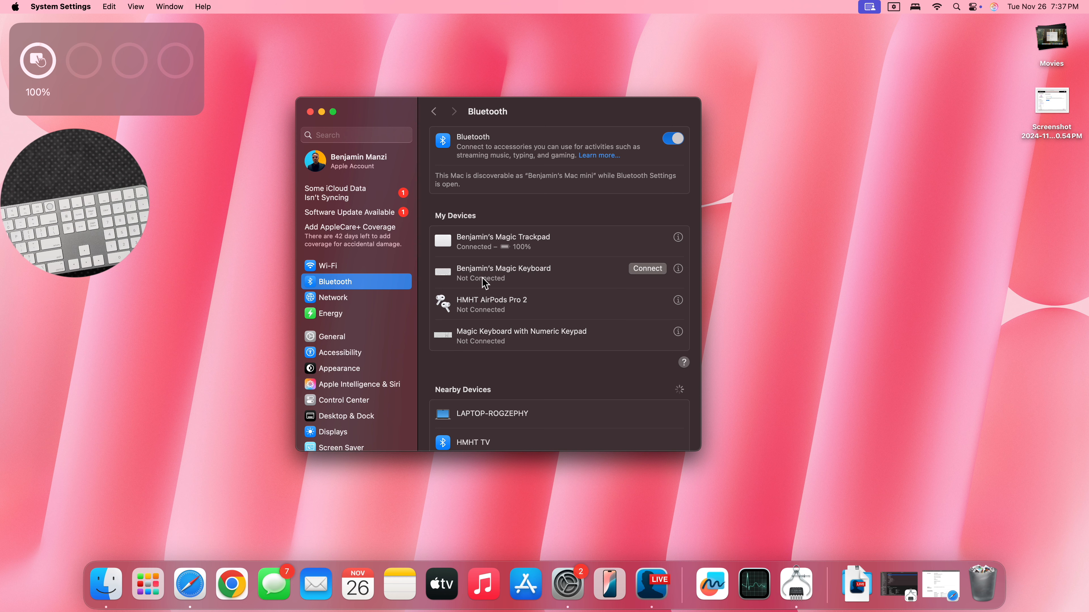
pyautogui.moveTo(540, 277)
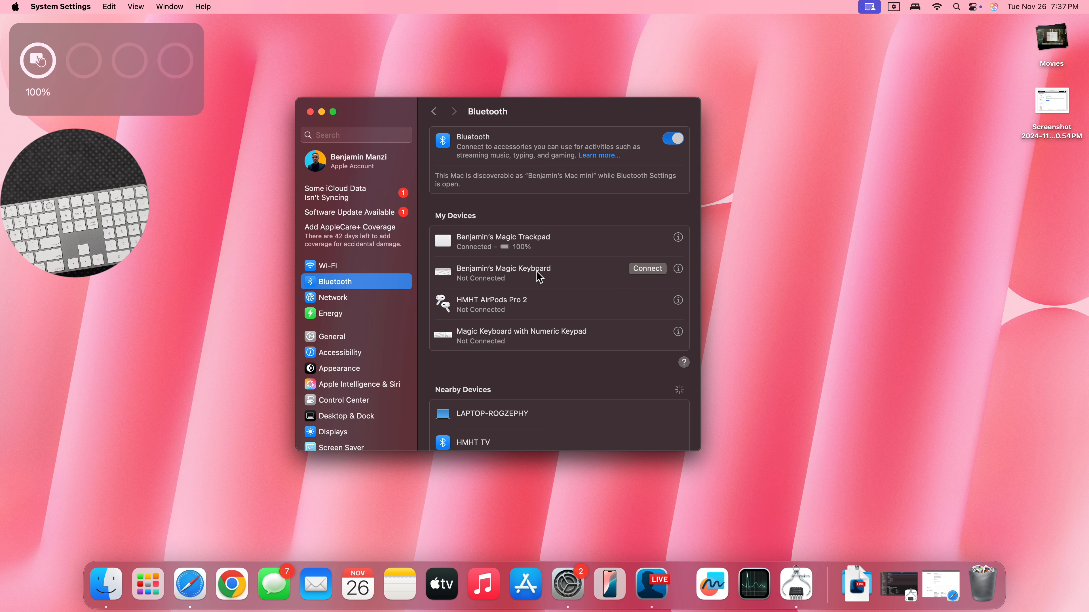
pyautogui.moveTo(490, 347)
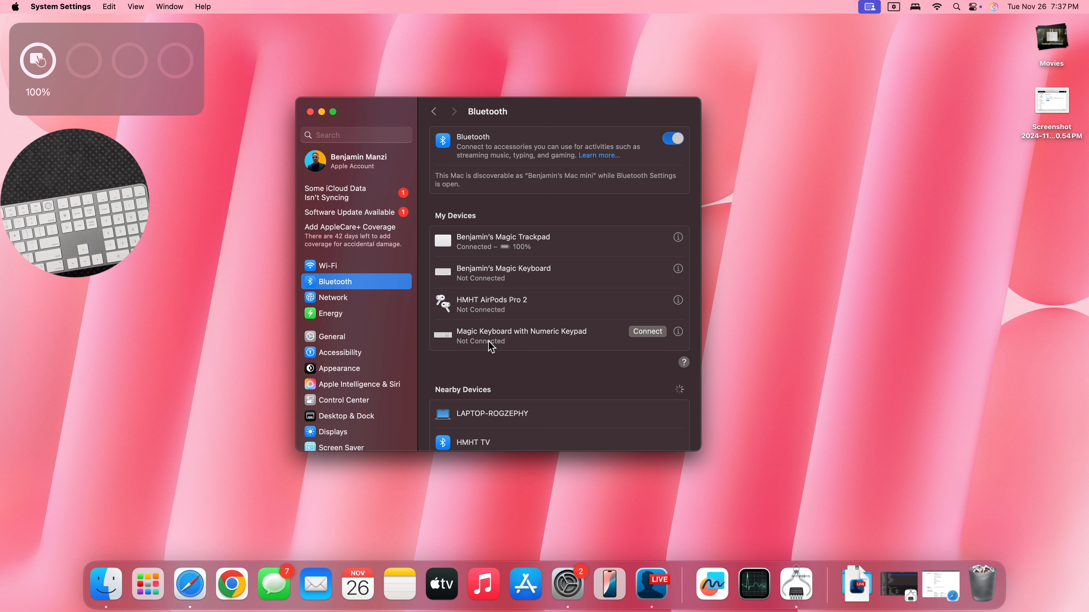
pyautogui.moveTo(576, 339)
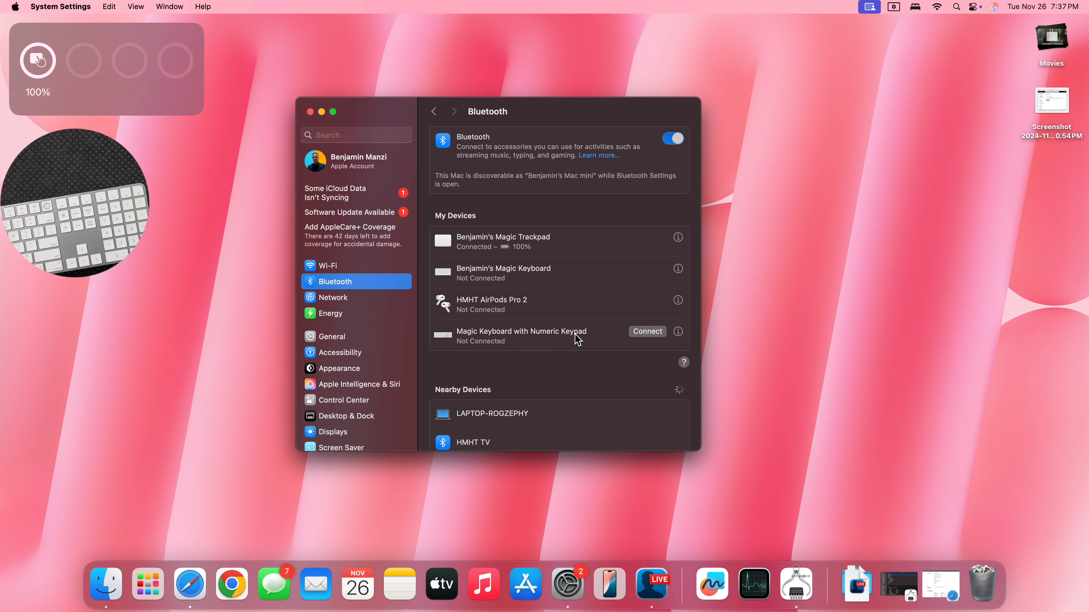
pyautogui.moveTo(469, 269)
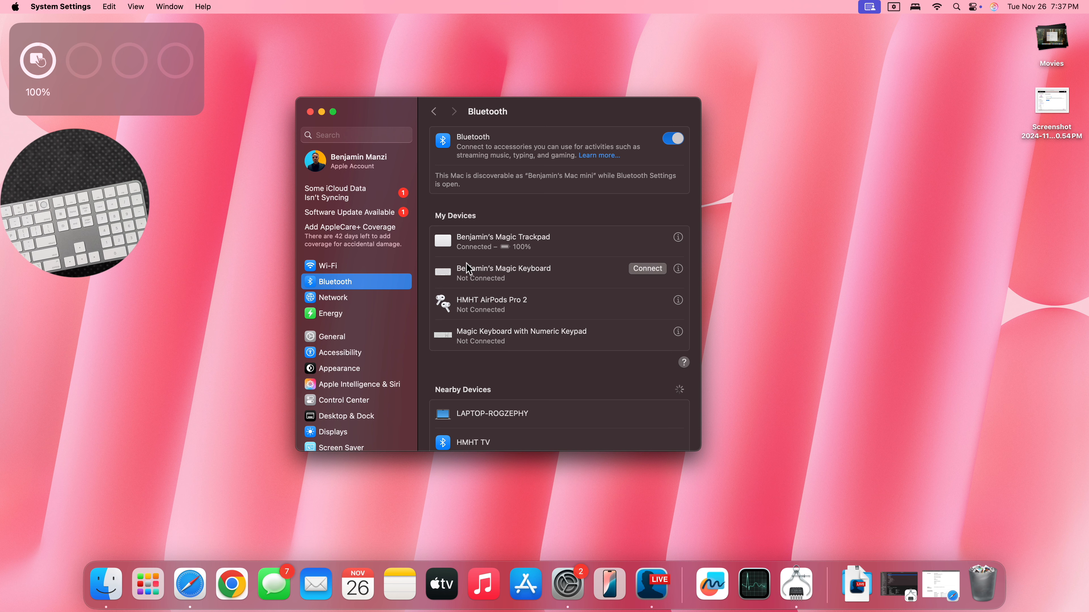
pyautogui.moveTo(457, 336)
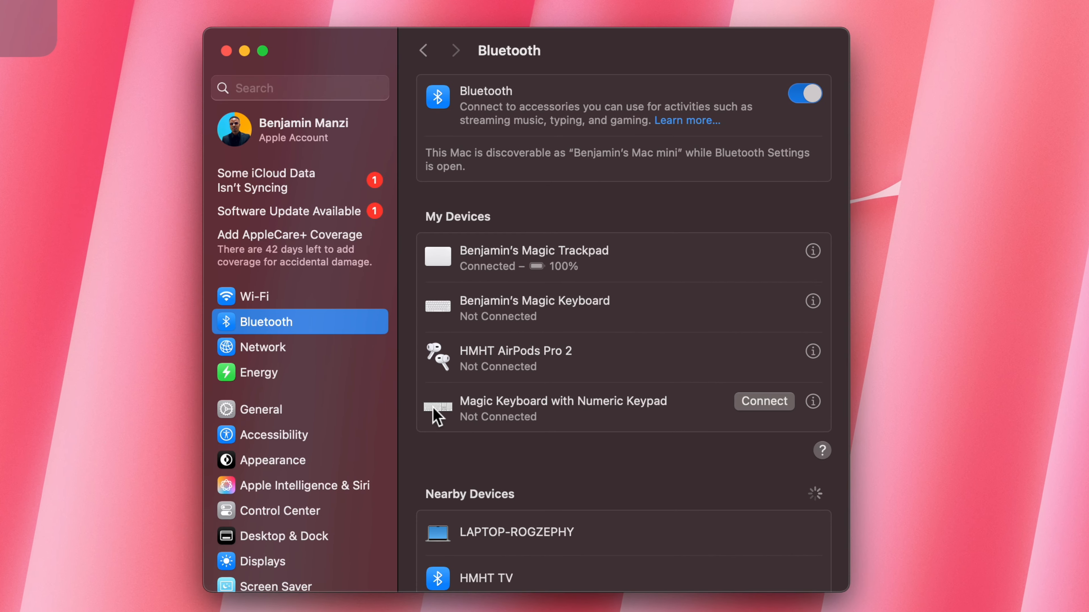
pyautogui.moveTo(446, 408)
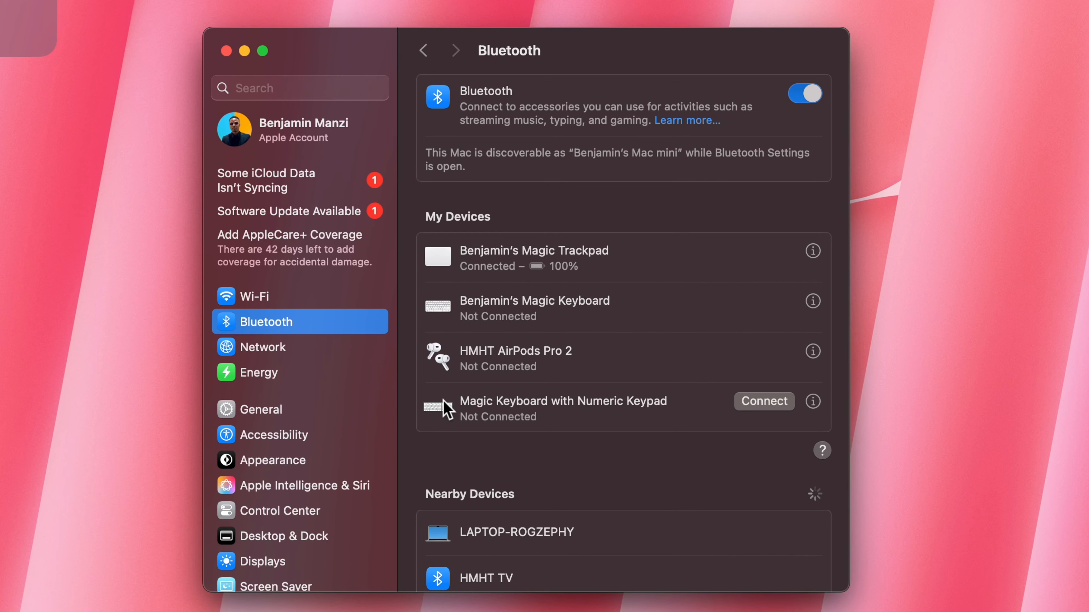
pyautogui.moveTo(577, 410)
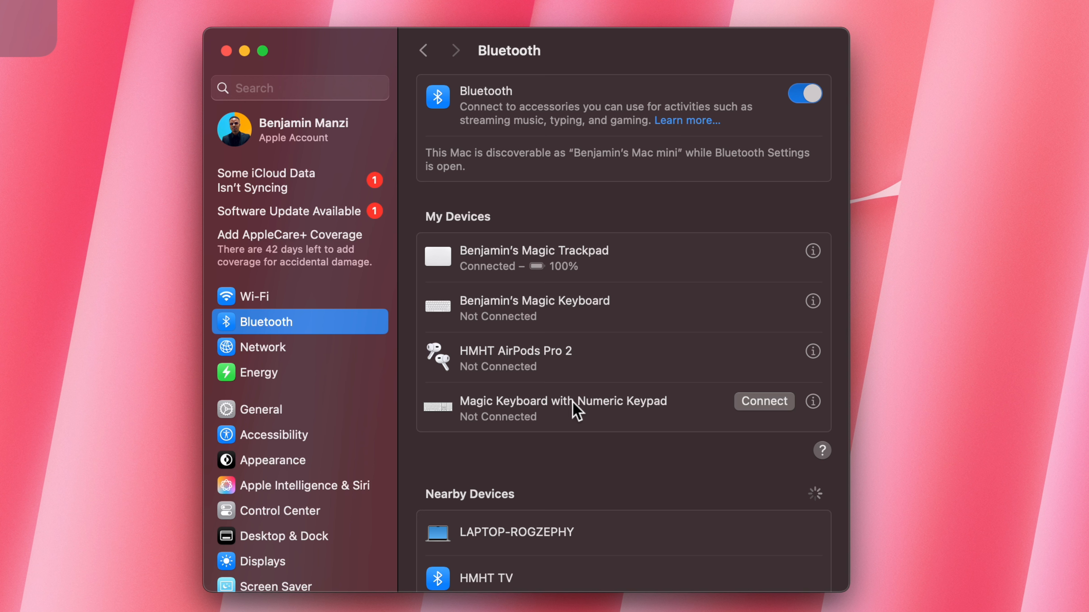
pyautogui.moveTo(441, 313)
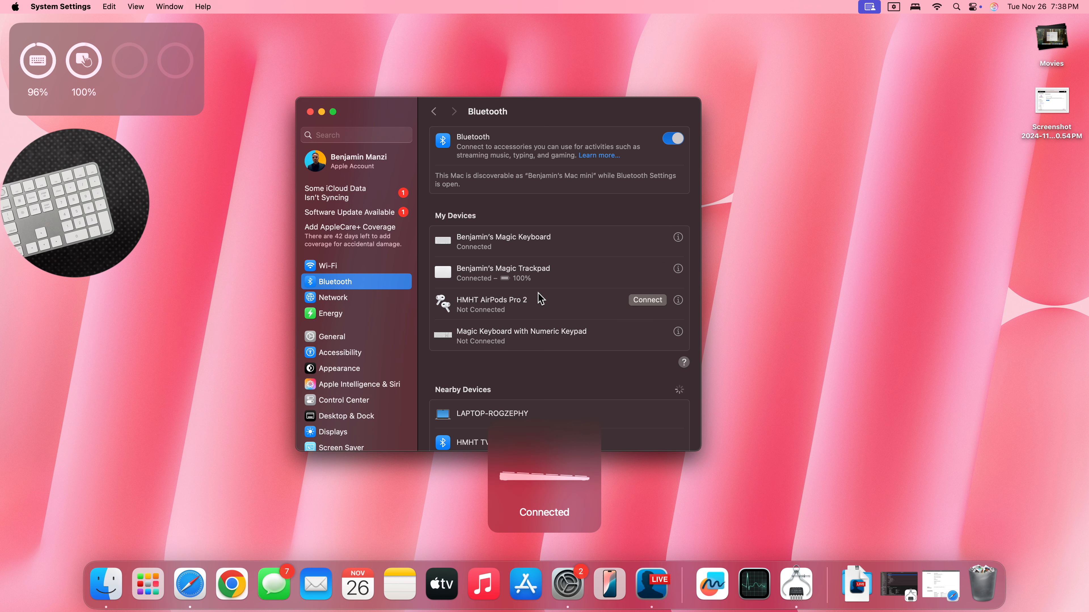
pyautogui.moveTo(680, 243)
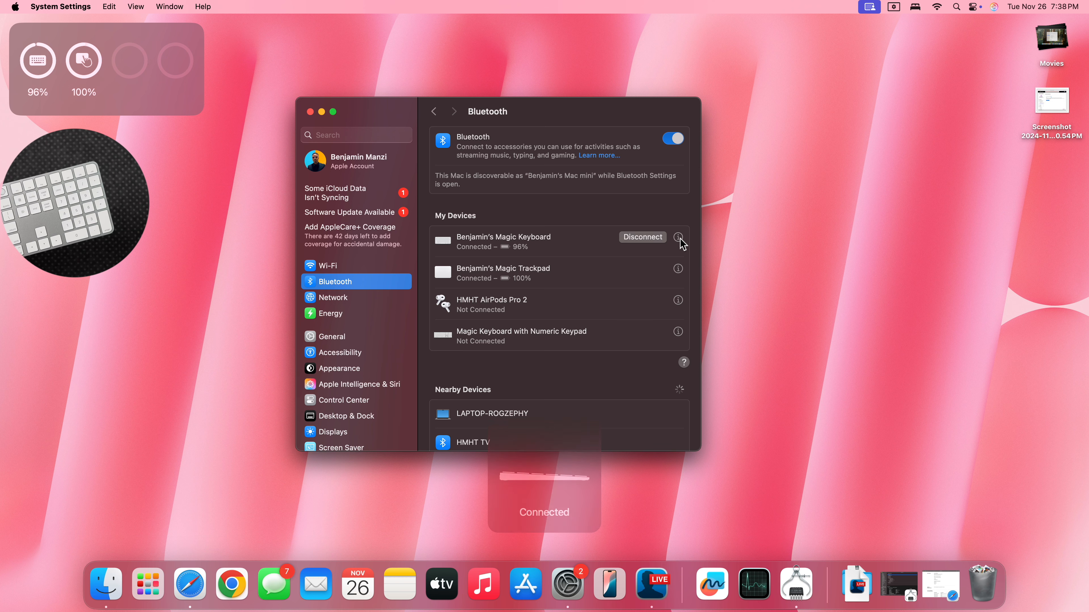
pyautogui.click(678, 241)
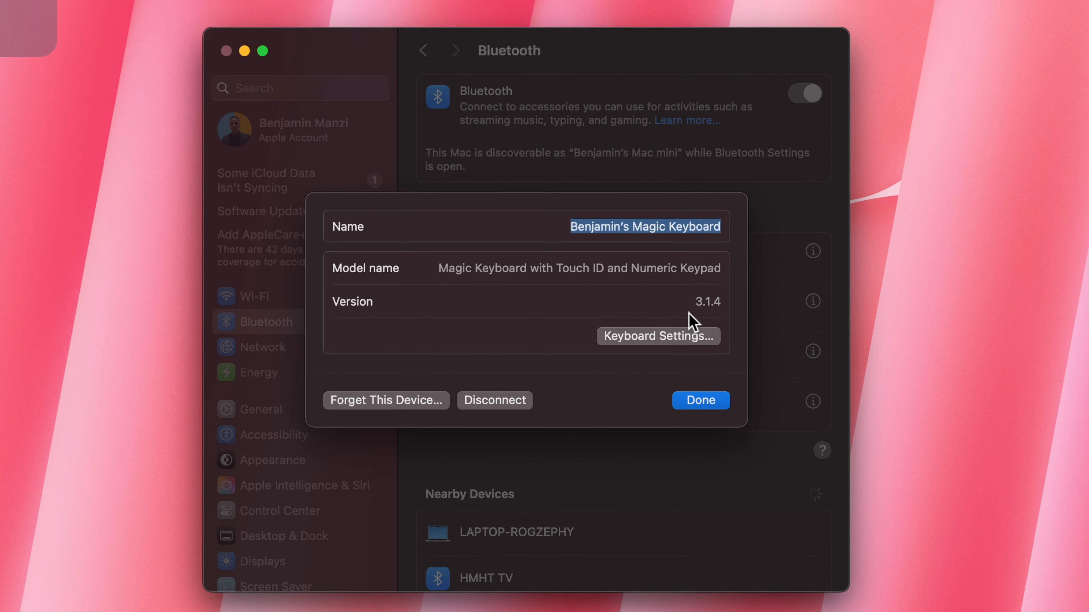
pyautogui.moveTo(618, 236)
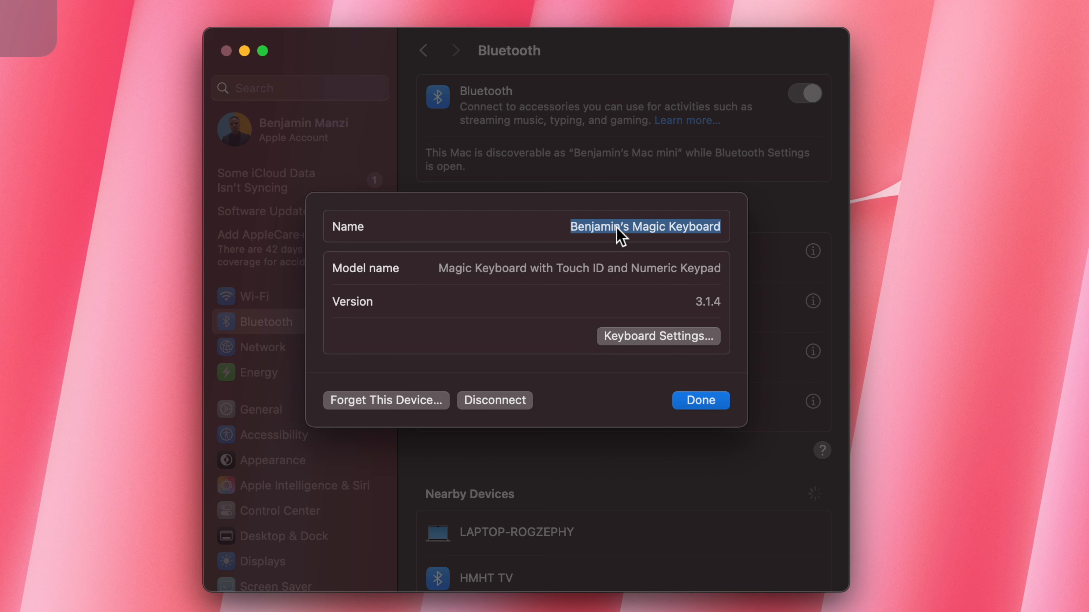
pyautogui.moveTo(641, 230)
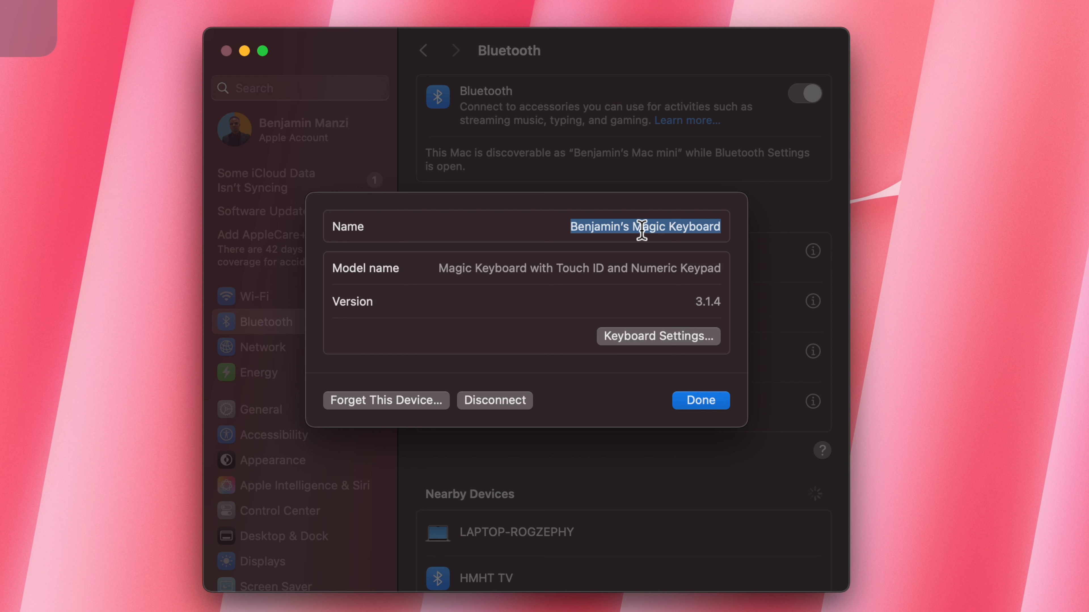
pyautogui.click(665, 227)
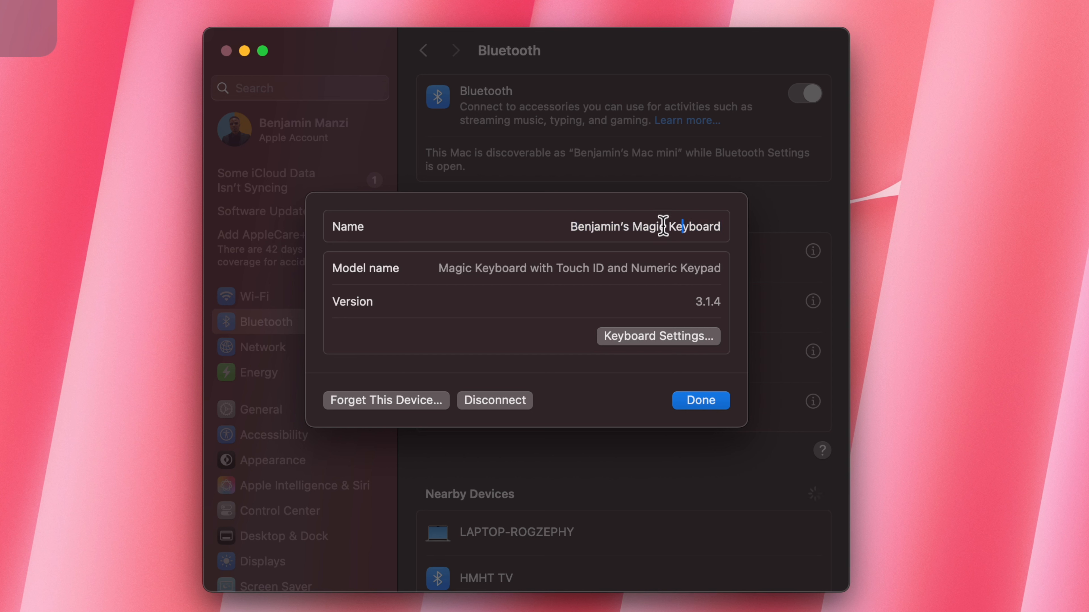
pyautogui.moveTo(754, 391)
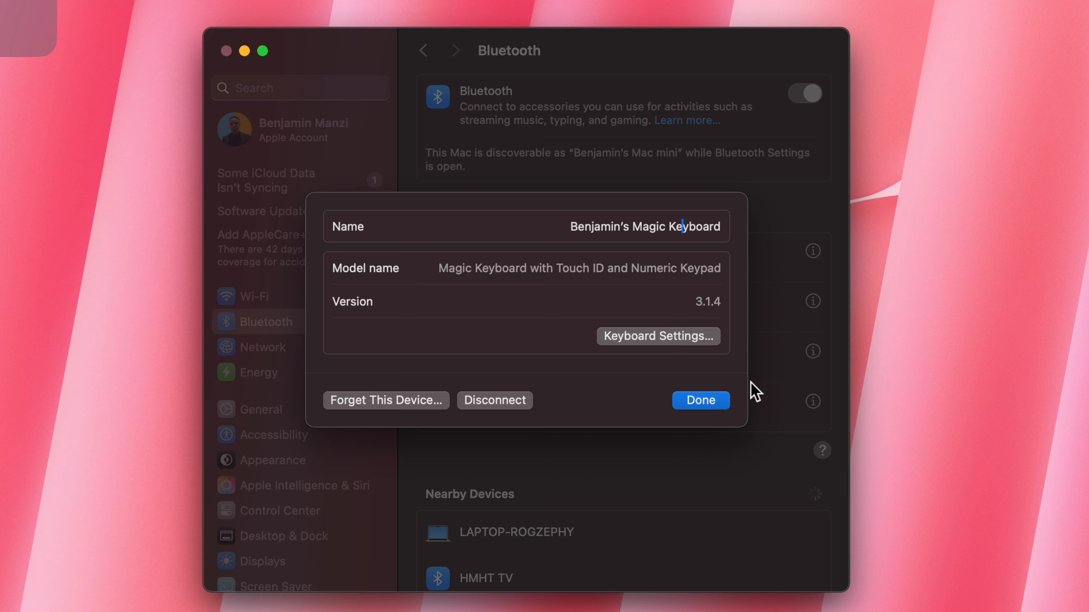
pyautogui.click(700, 401)
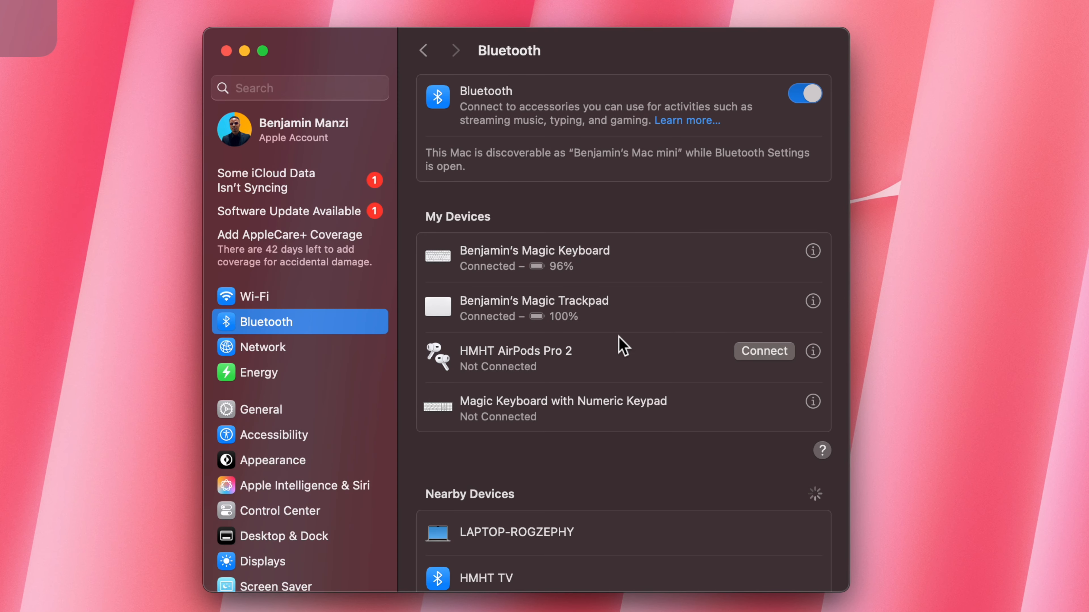
pyautogui.moveTo(435, 248)
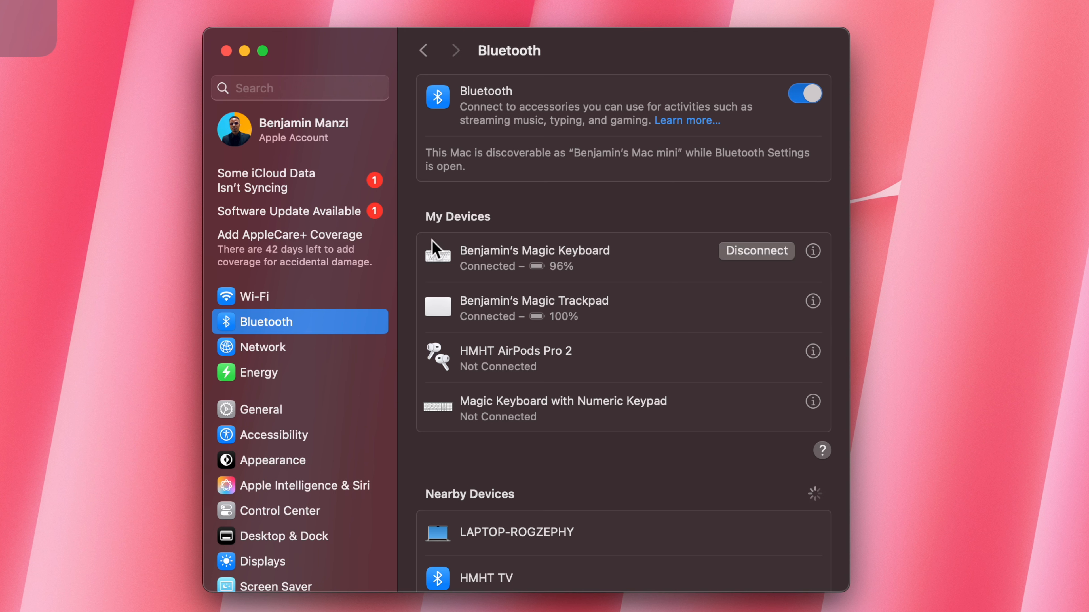
pyautogui.moveTo(436, 267)
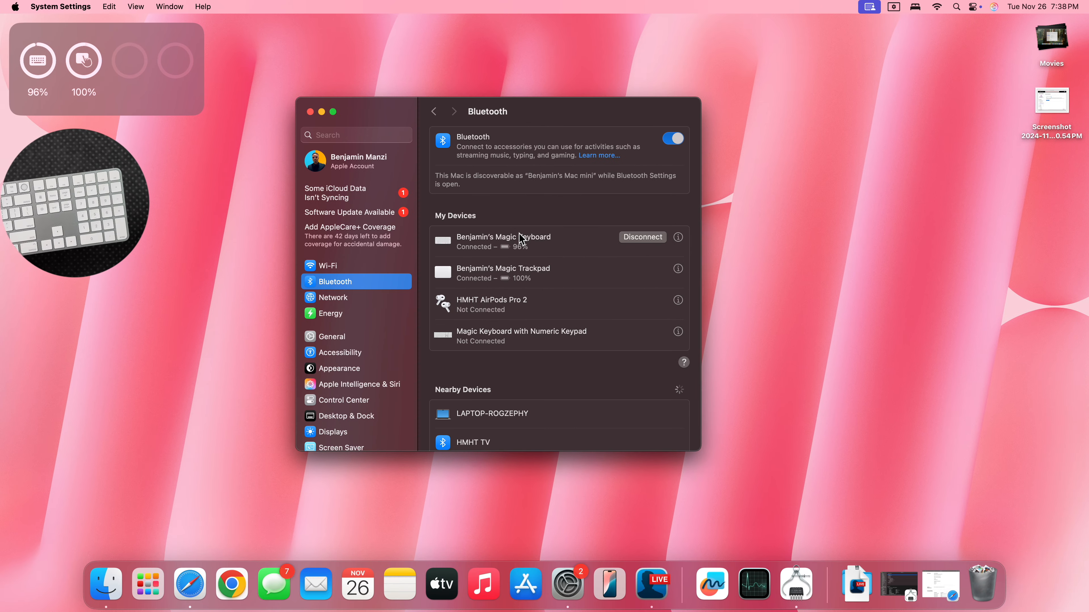
# Show Notification Center with the Touch ID setup prompt and scroll the sidebar toward Touch ID & Password.
pyautogui.click(1034, 6)
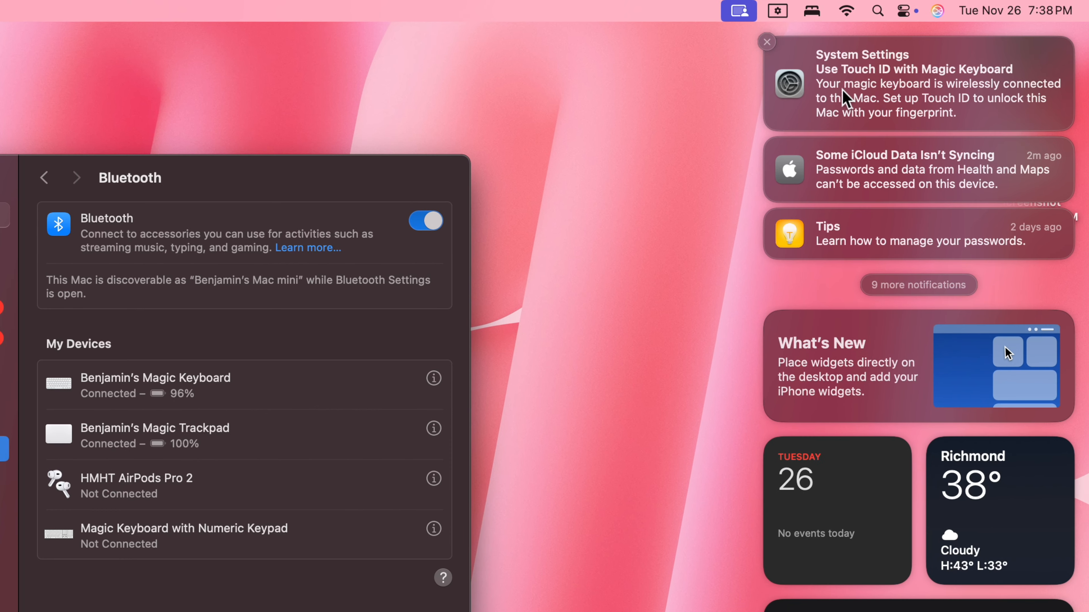
pyautogui.moveTo(903, 84)
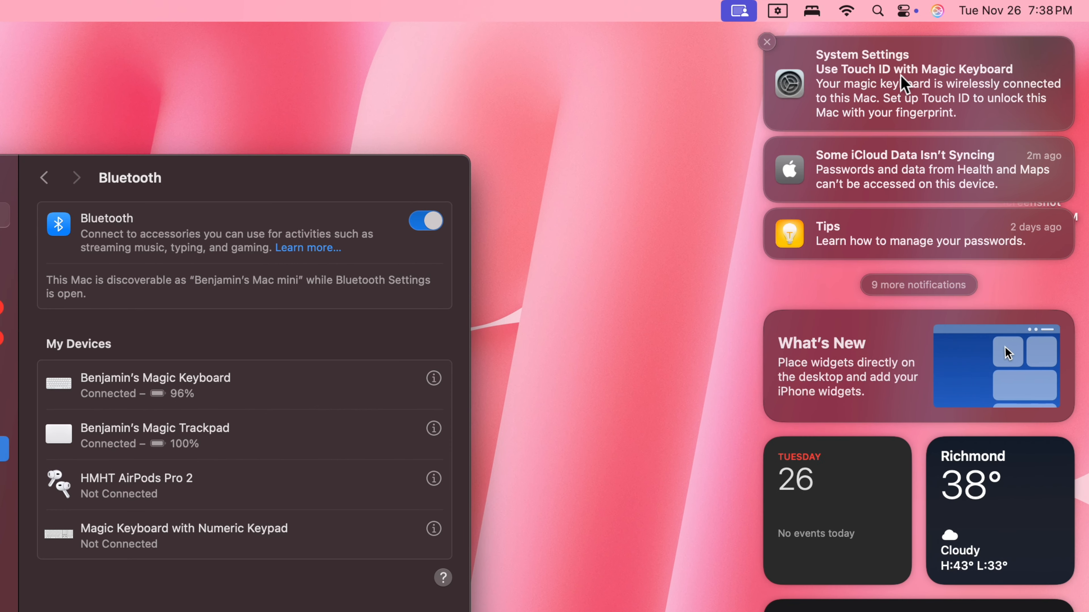
pyautogui.moveTo(959, 363)
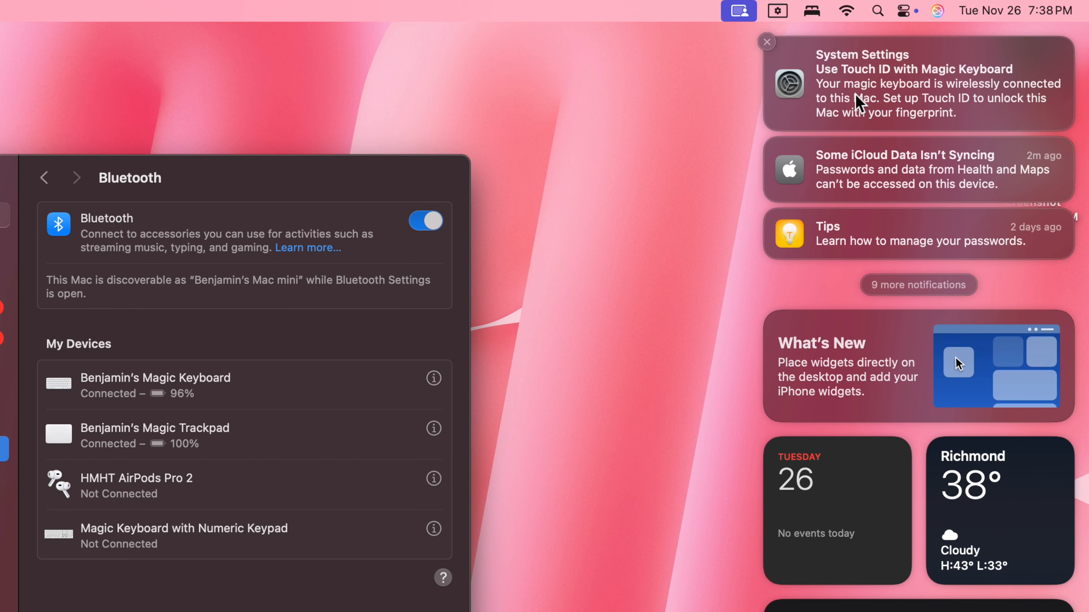
pyautogui.moveTo(1007, 353)
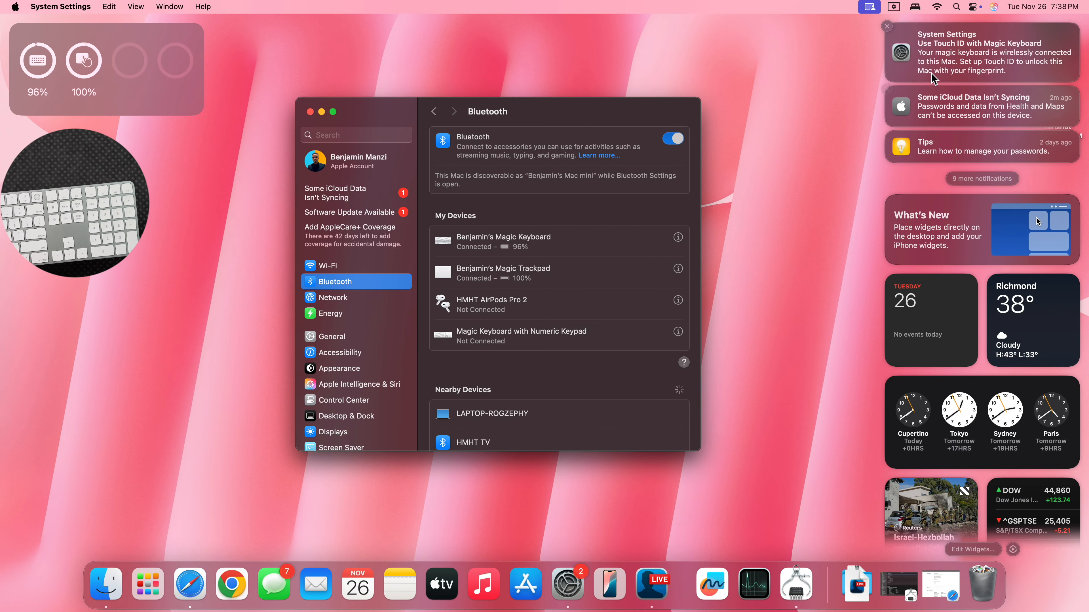
pyautogui.scroll(-3)
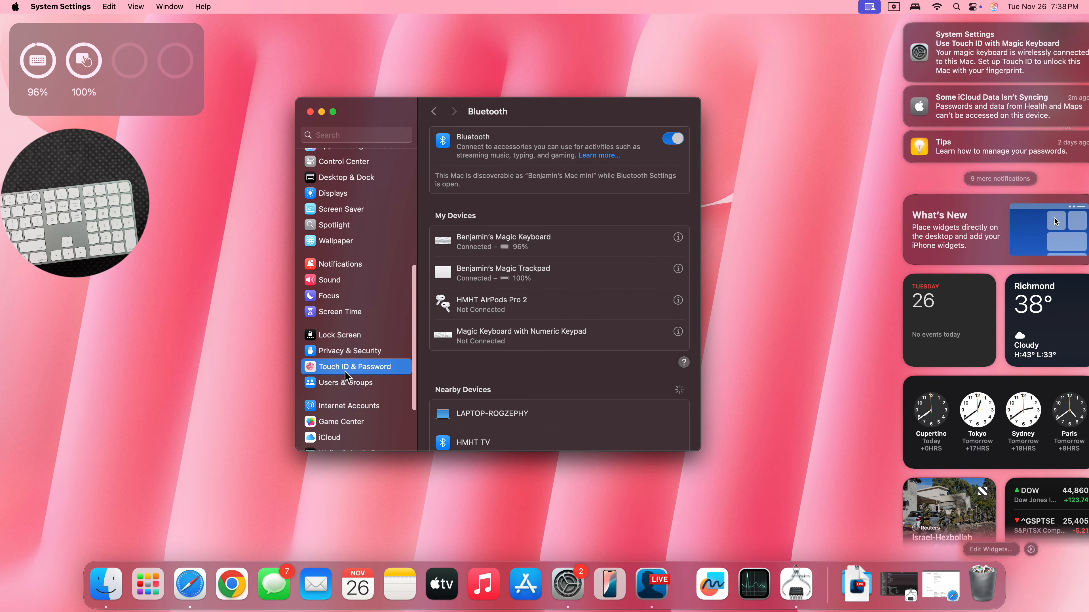
# Turn on Touch ID for unlocking the Mac in Touch ID & Password settings.
pyautogui.click(353, 367)
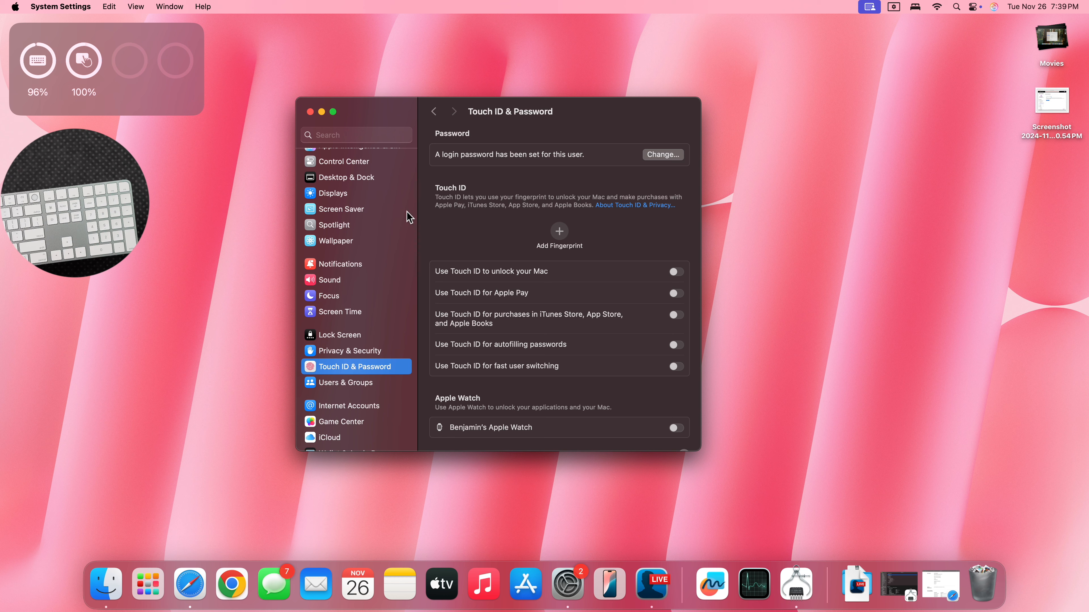
pyautogui.moveTo(392, 386)
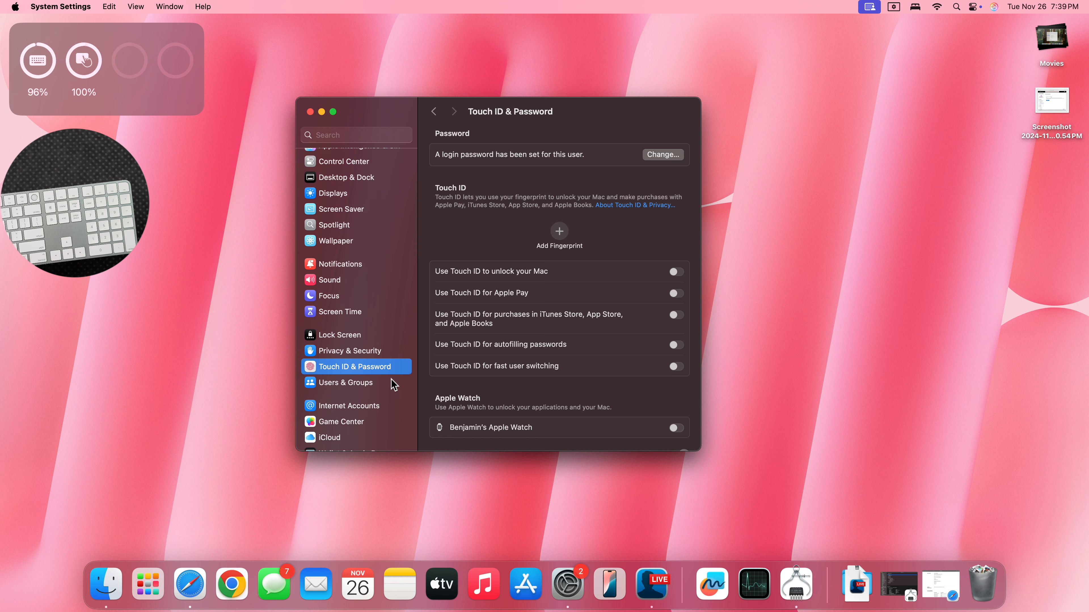
pyautogui.moveTo(665, 284)
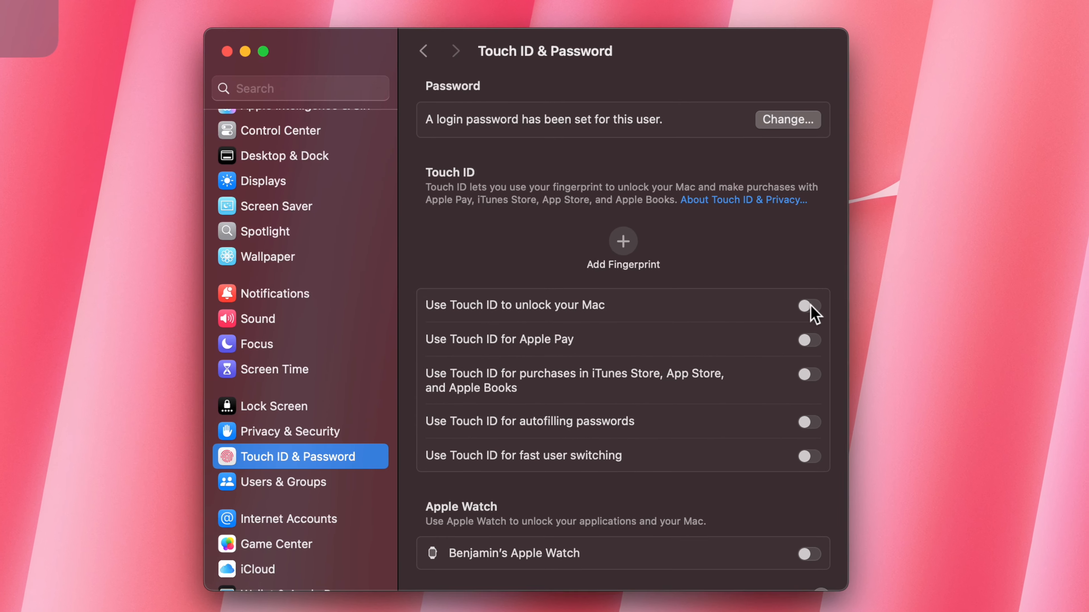
pyautogui.click(808, 306)
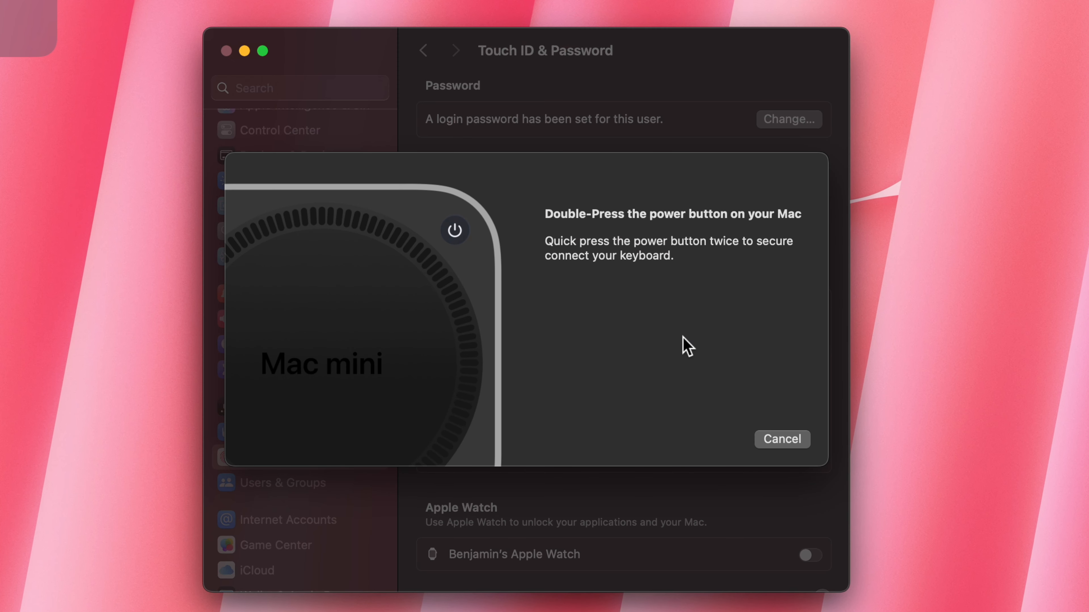
pyautogui.moveTo(625, 232)
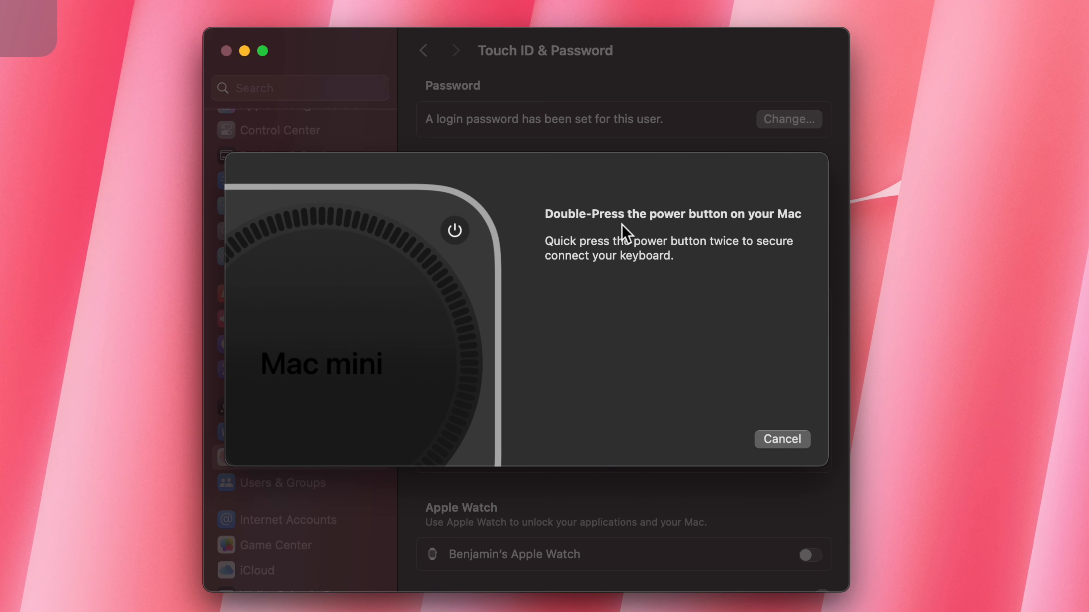
pyautogui.moveTo(660, 259)
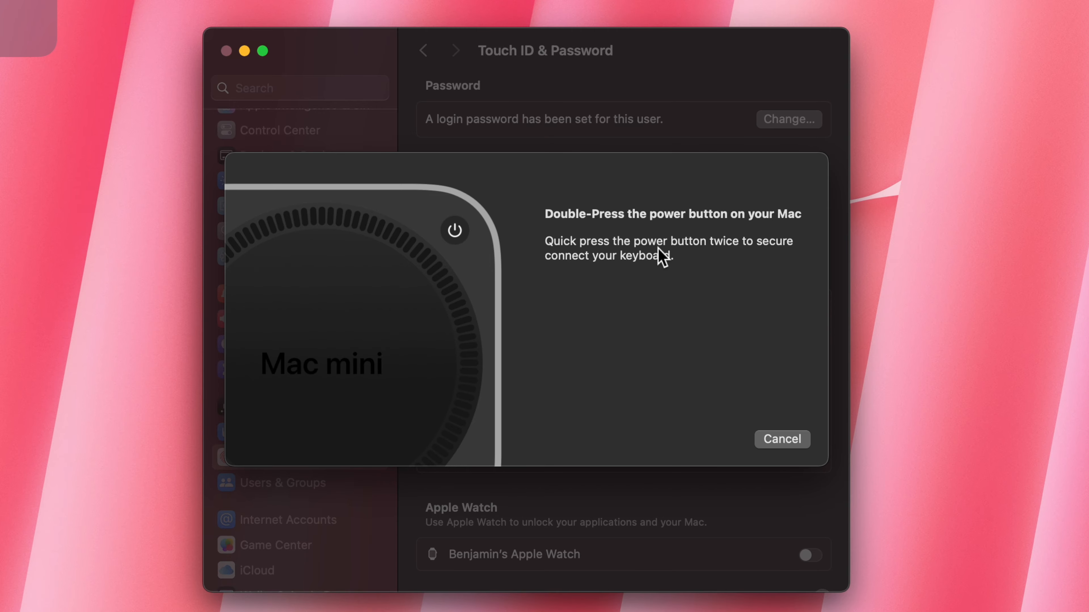
pyautogui.moveTo(704, 279)
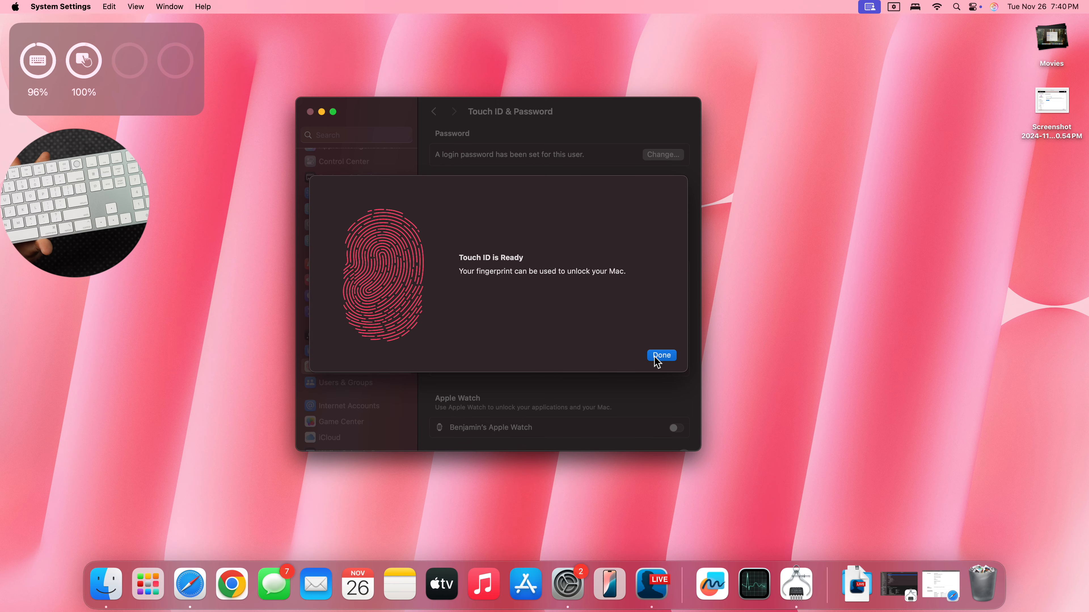
# Dismiss the 'Touch ID is Ready' confirmation so Finger 1 is listed.
pyautogui.click(660, 355)
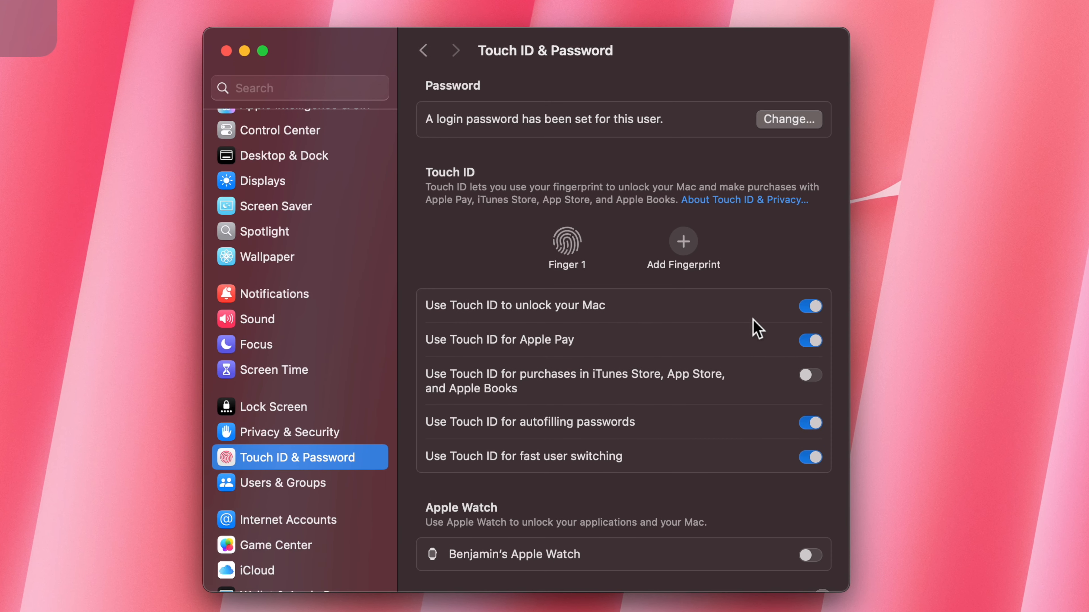
pyautogui.moveTo(538, 319)
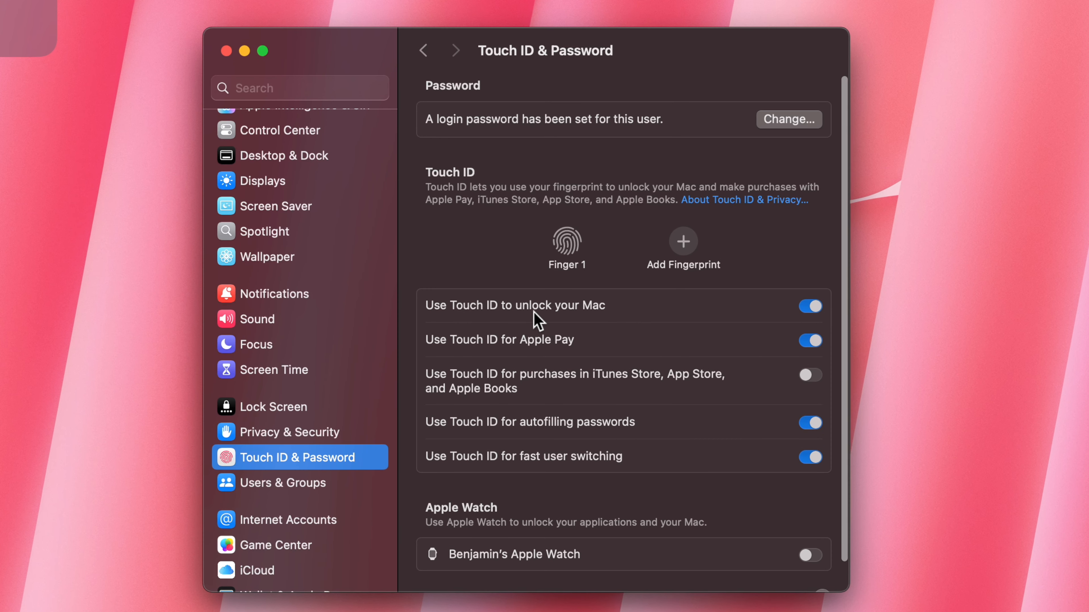
pyautogui.moveTo(507, 408)
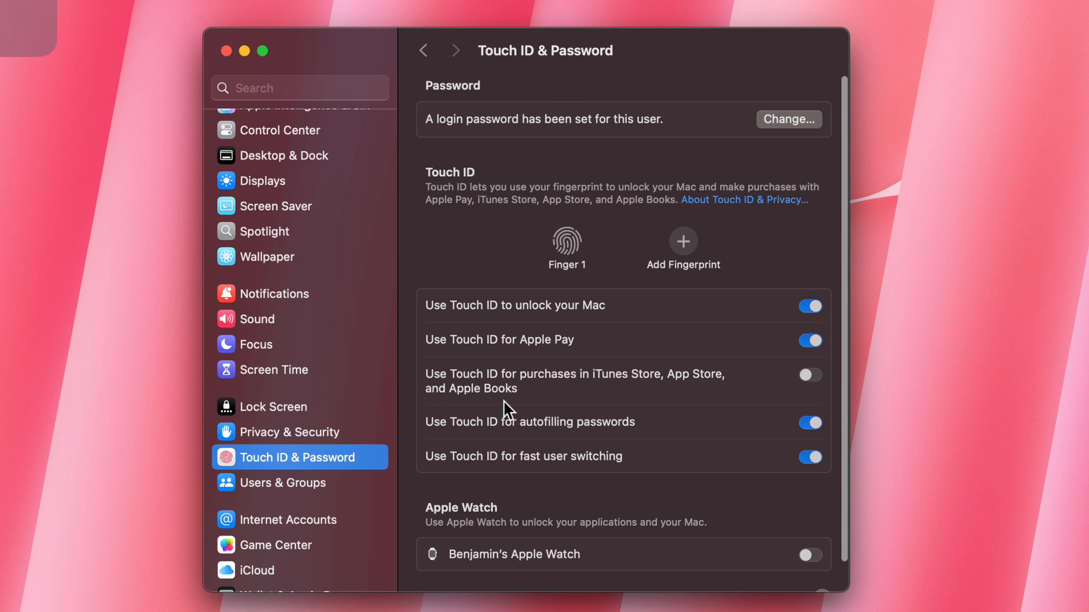
pyautogui.moveTo(686, 386)
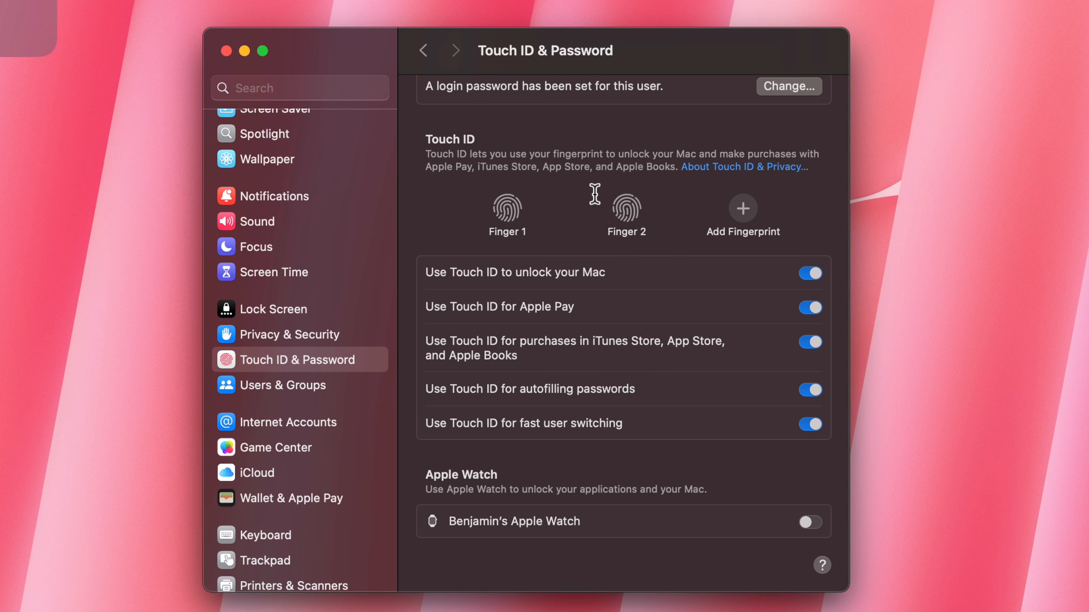
pyautogui.moveTo(575, 247)
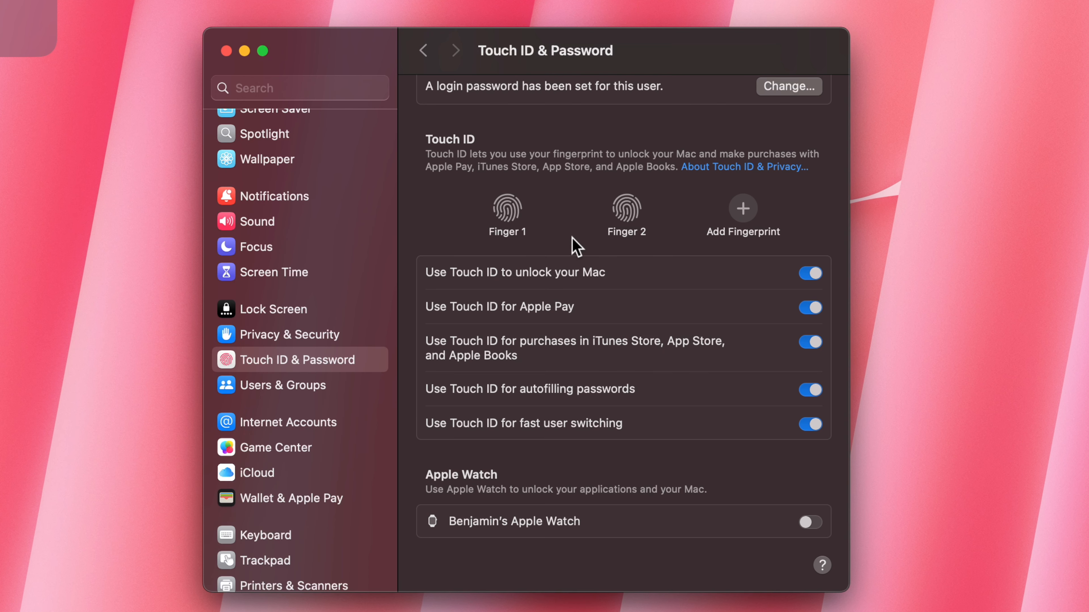
pyautogui.moveTo(505, 222)
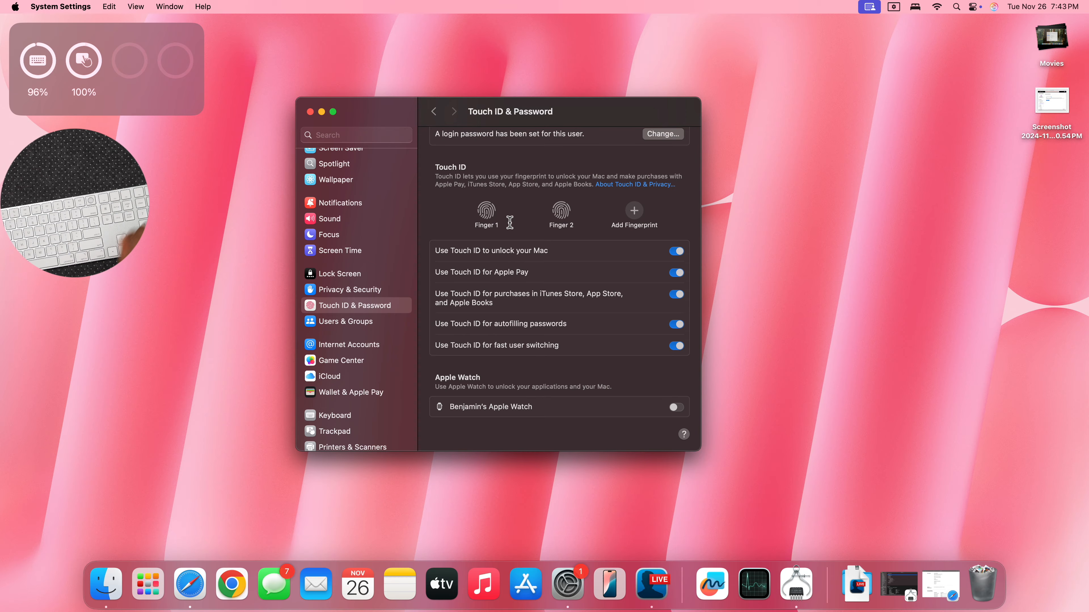
pyautogui.moveTo(581, 56)
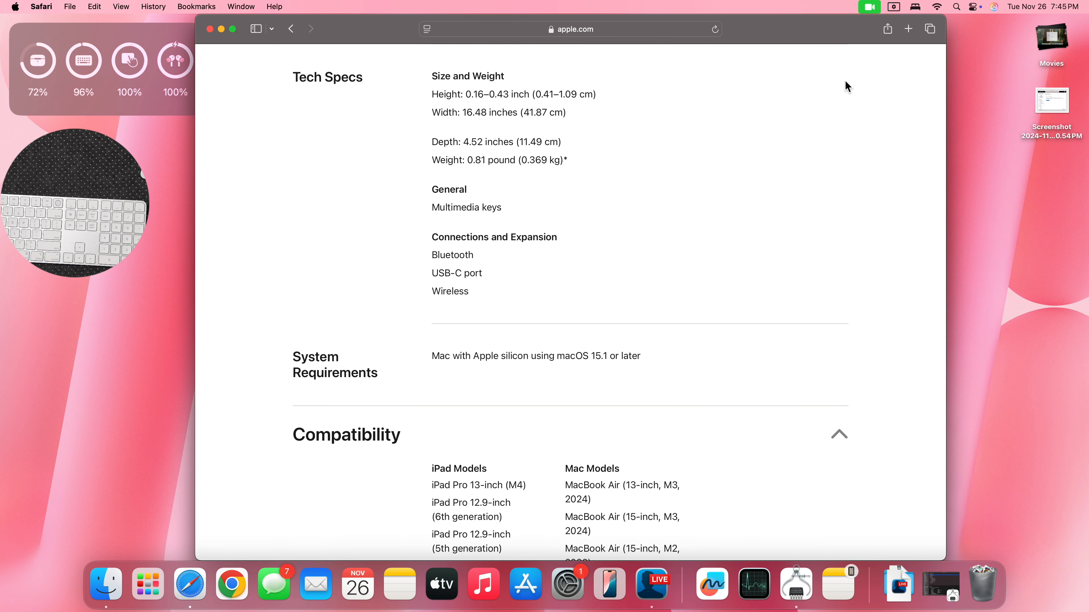
# Go to the Apple Developer site in a new Safari tab.
pyautogui.click(909, 28)
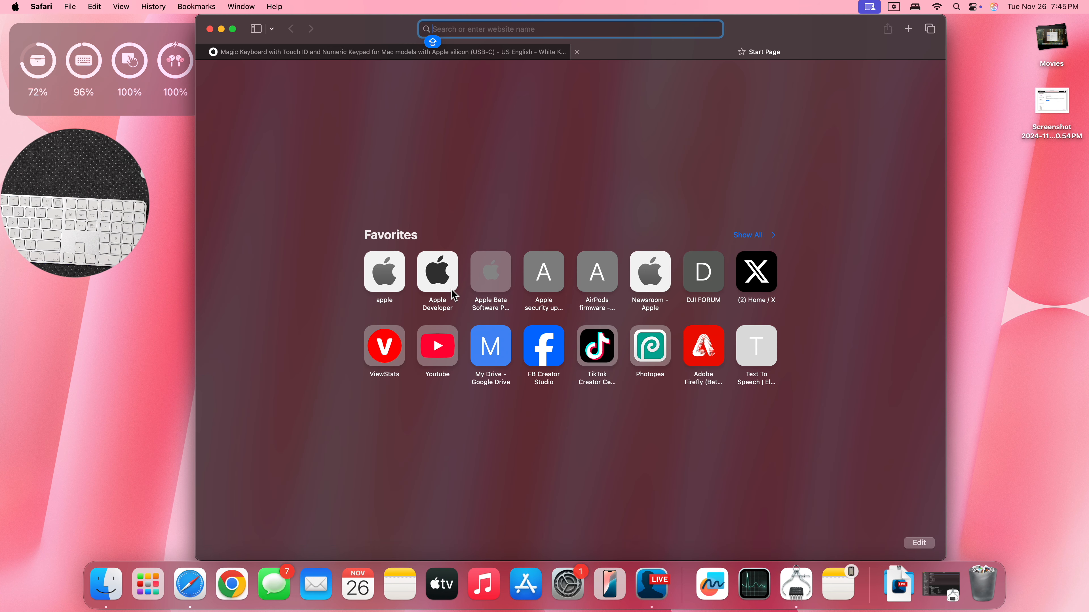
pyautogui.click(437, 273)
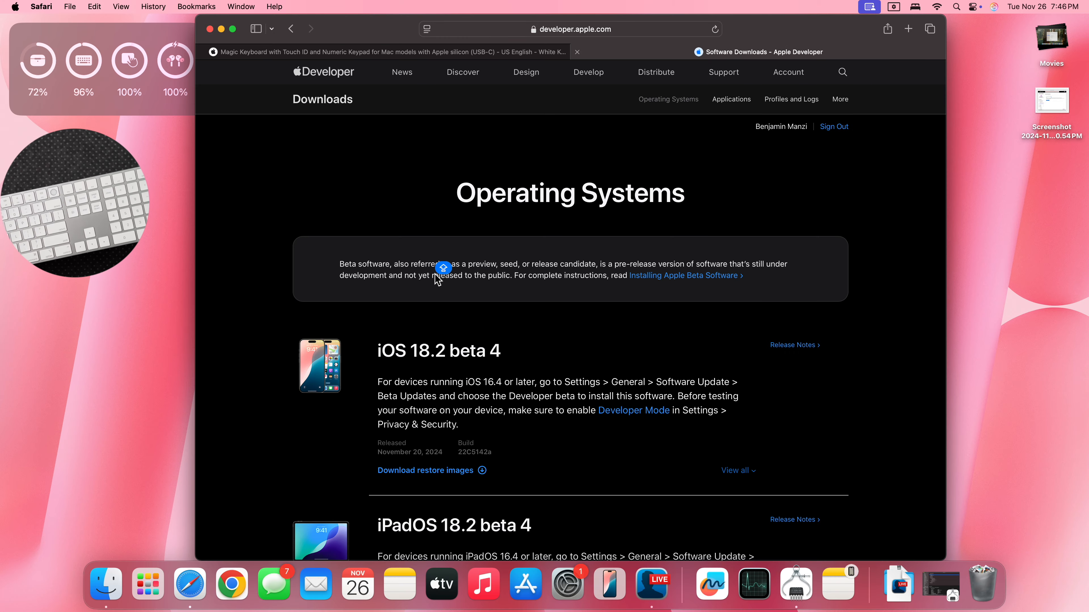
# Scroll the Operating Systems downloads down to the macOS 15.2 beta 4 release.
pyautogui.scroll(-3)
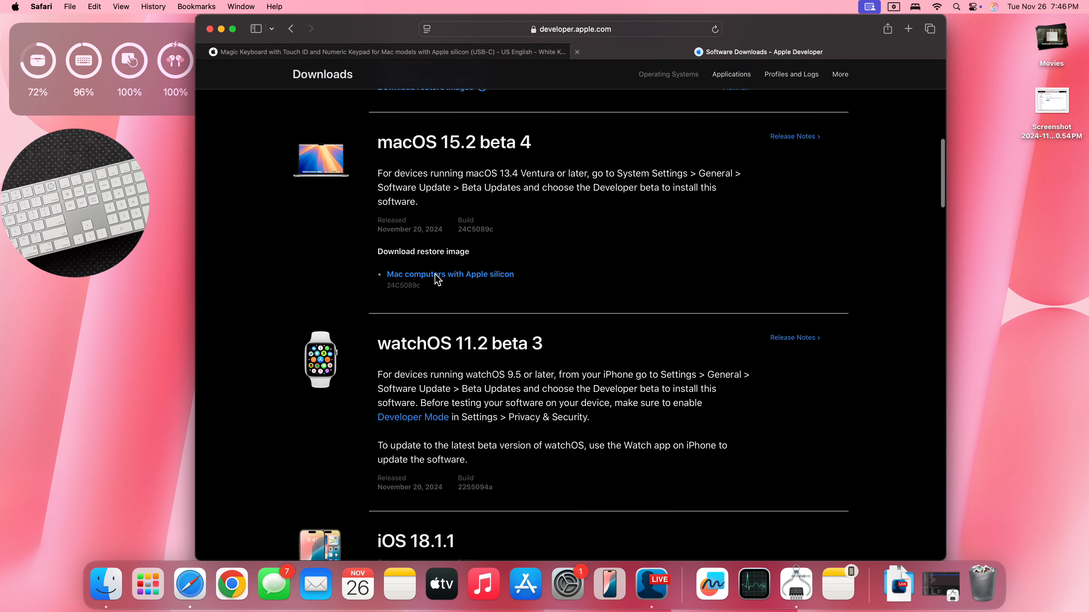
pyautogui.scroll(-3)
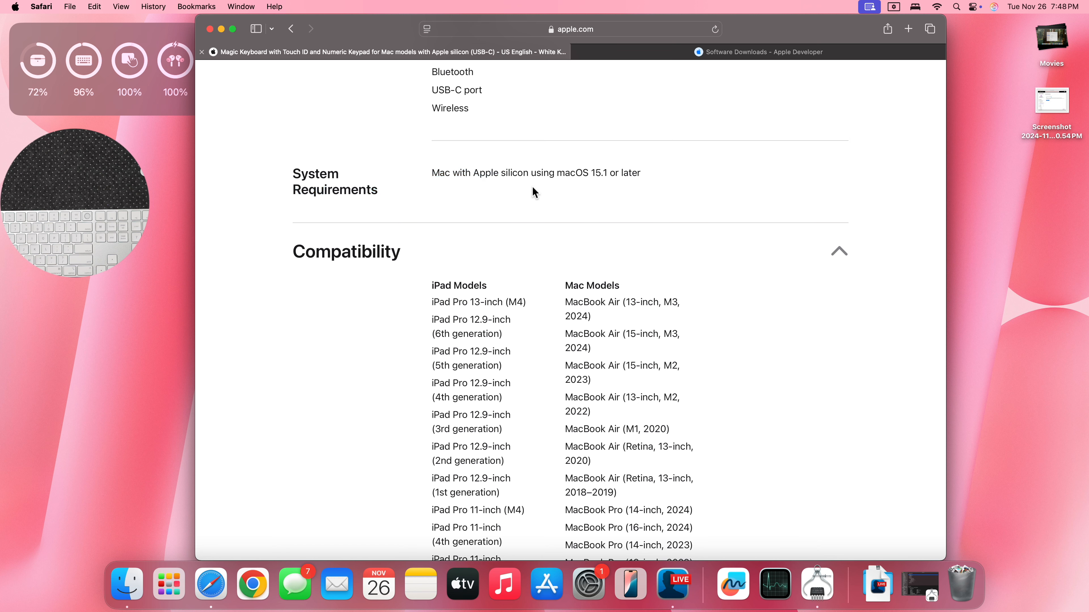
pyautogui.moveTo(618, 186)
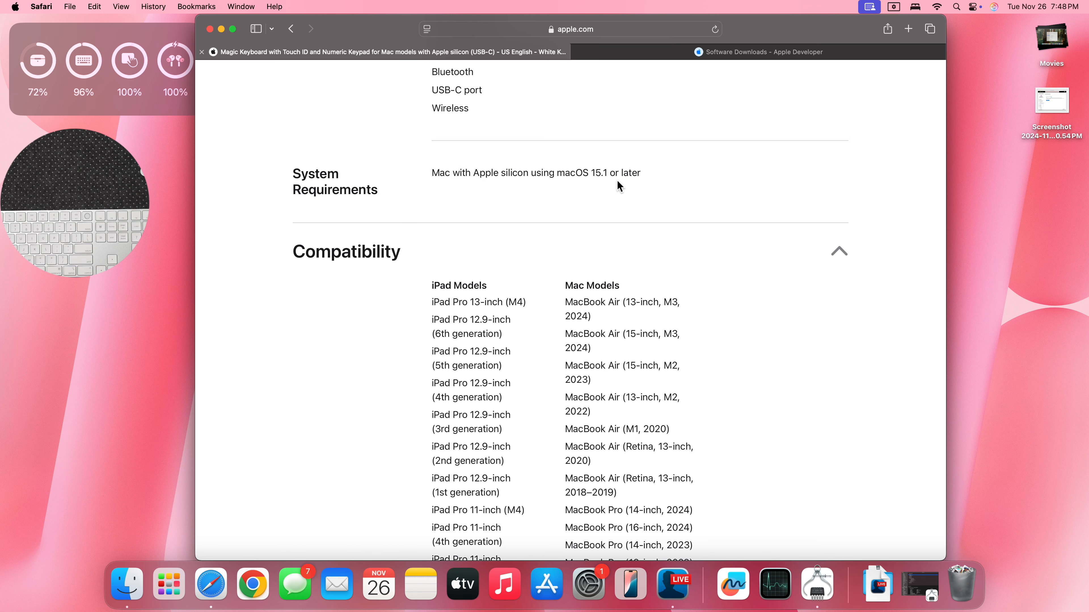
pyautogui.scroll(-3)
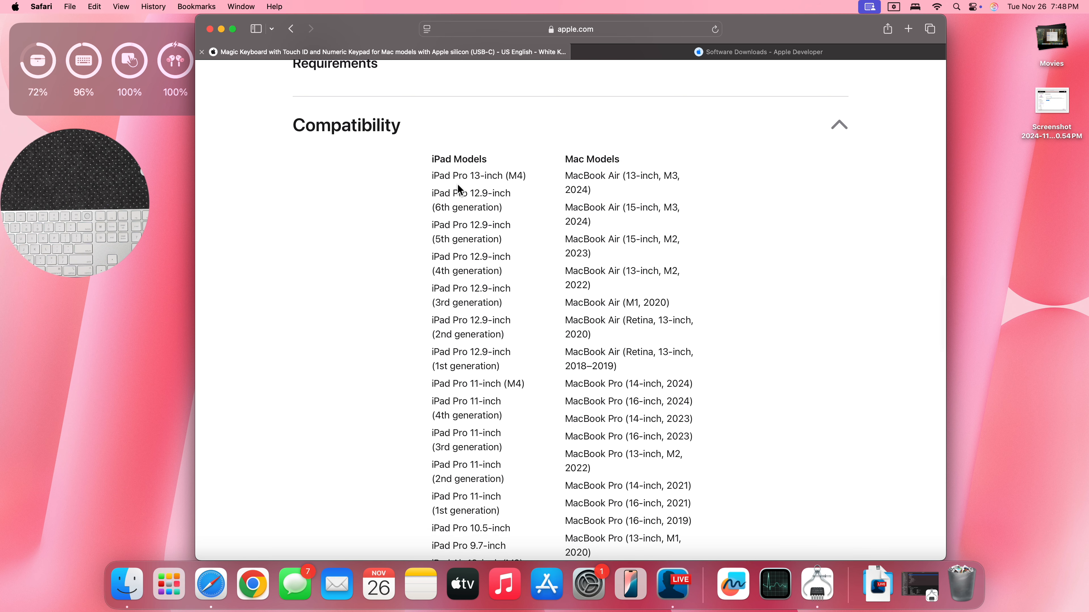
pyautogui.scroll(-3)
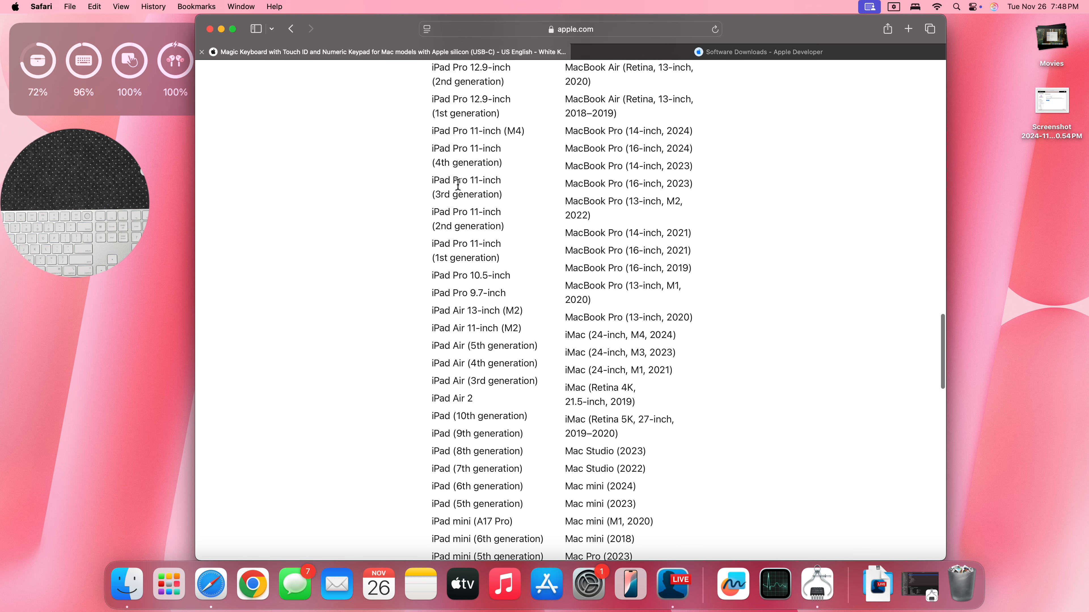
pyautogui.scroll(-3)
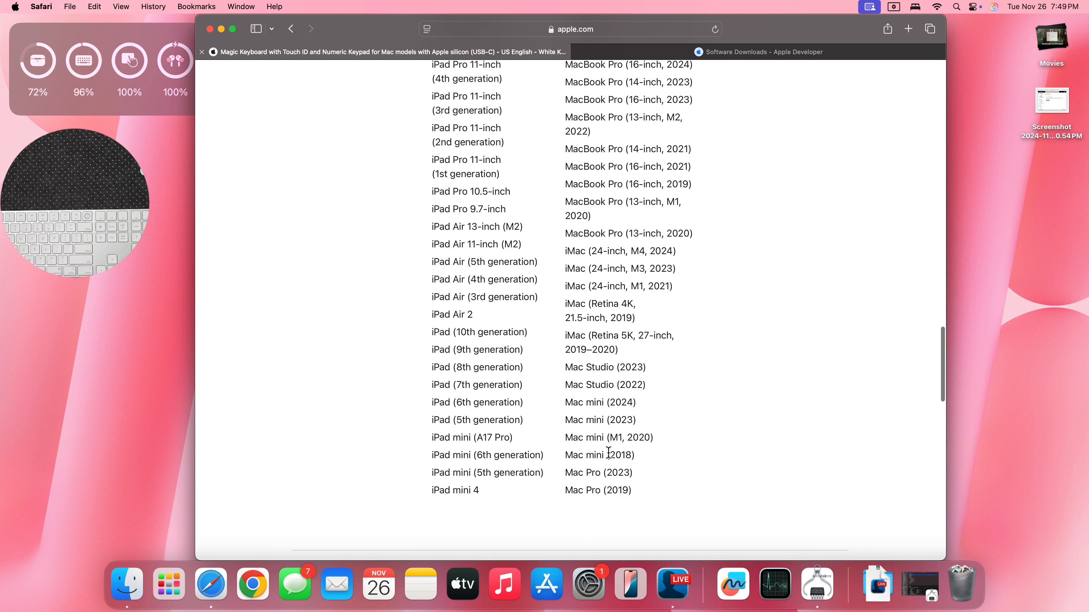
pyautogui.scroll(3)
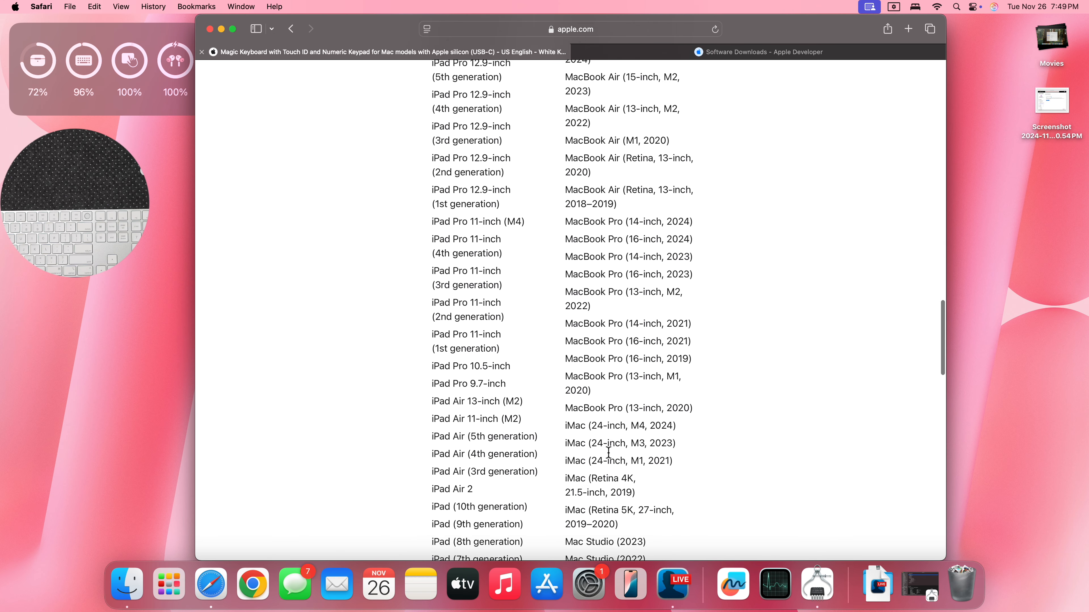
pyautogui.scroll(3)
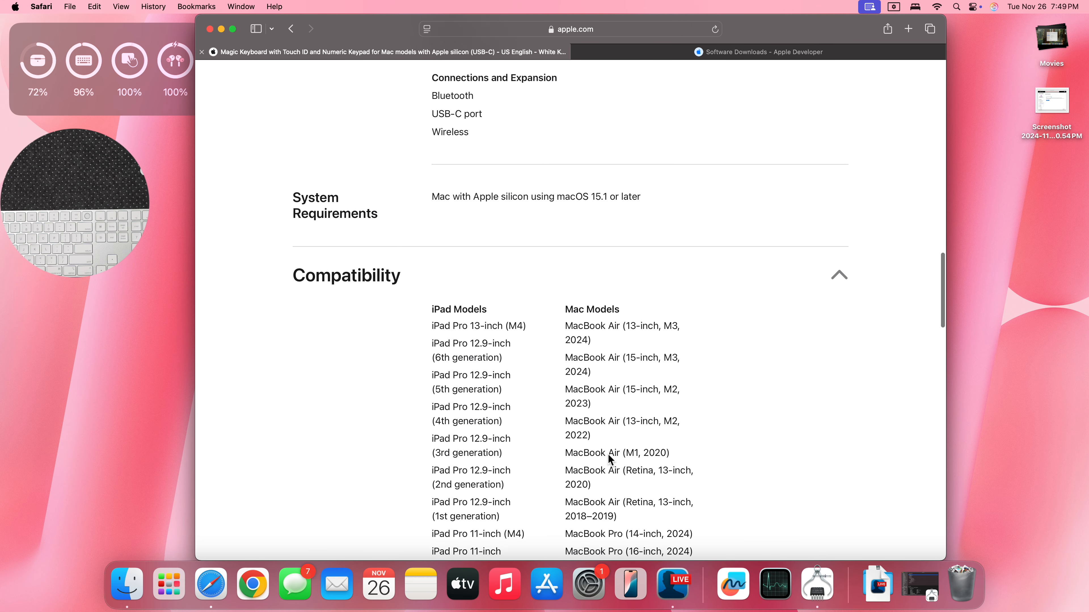
pyautogui.scroll(3)
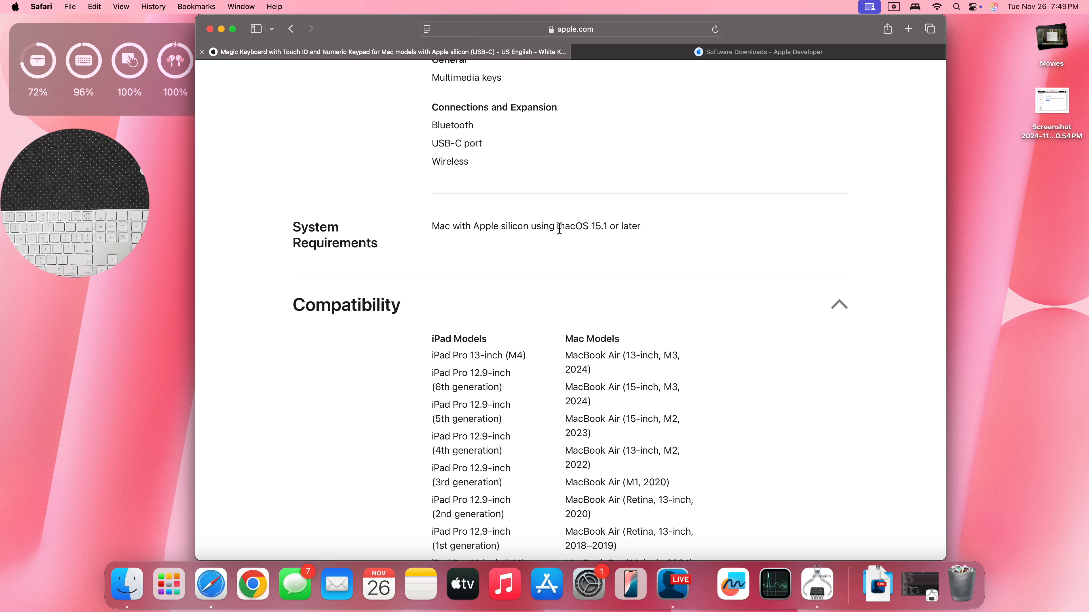
pyautogui.doubleClick(574, 226)
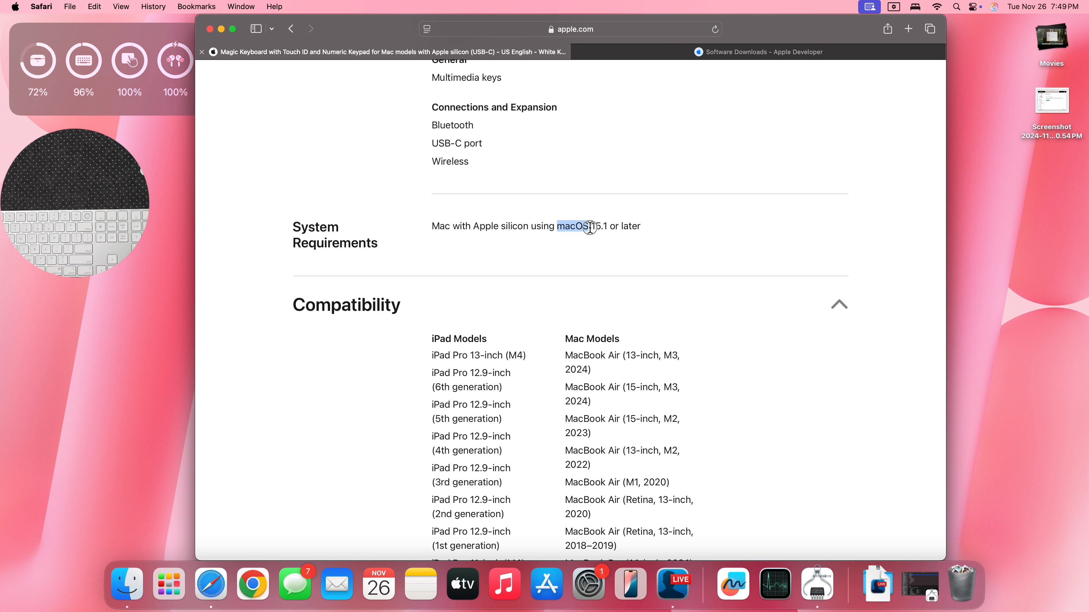